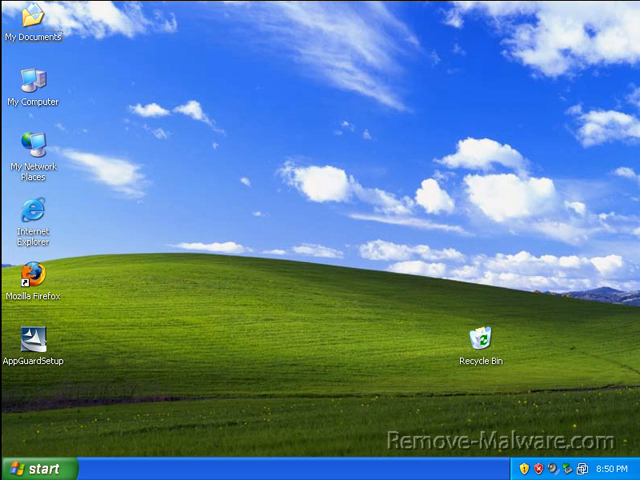
pyautogui.moveTo(600, 471)
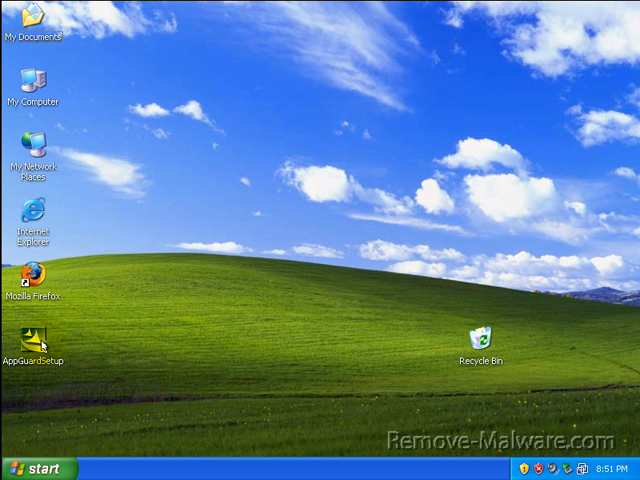
pyautogui.moveTo(35, 345)
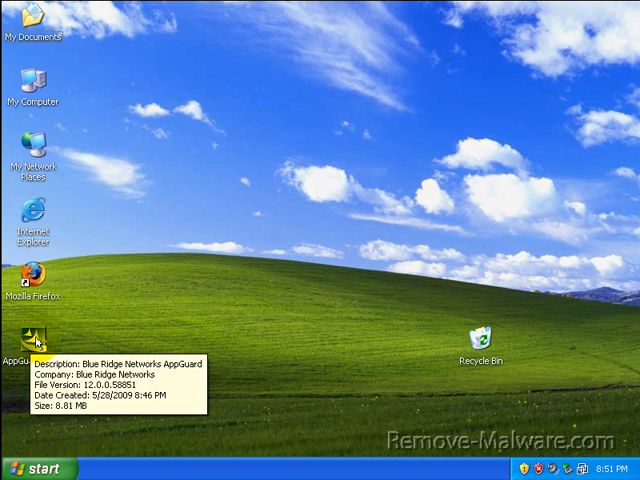
# Run AppGuardSetup, accept the license, install AppGuard and confirm the restart.
pyautogui.rightClick(30, 340)
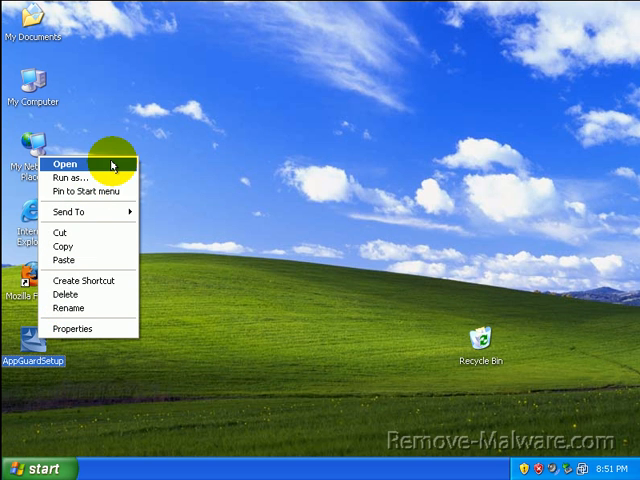
pyautogui.click(63, 163)
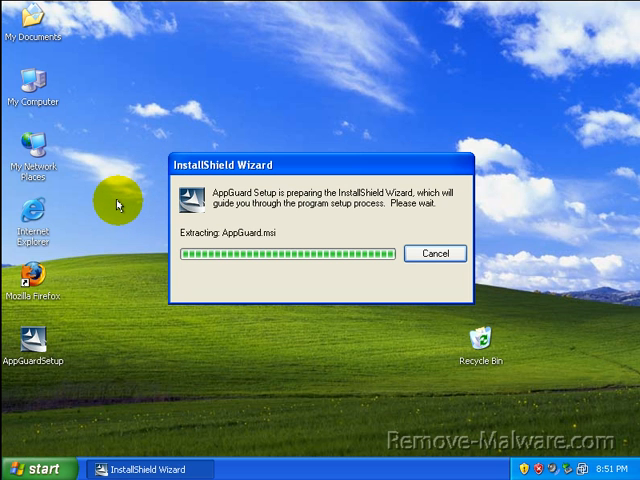
pyautogui.moveTo(75, 215)
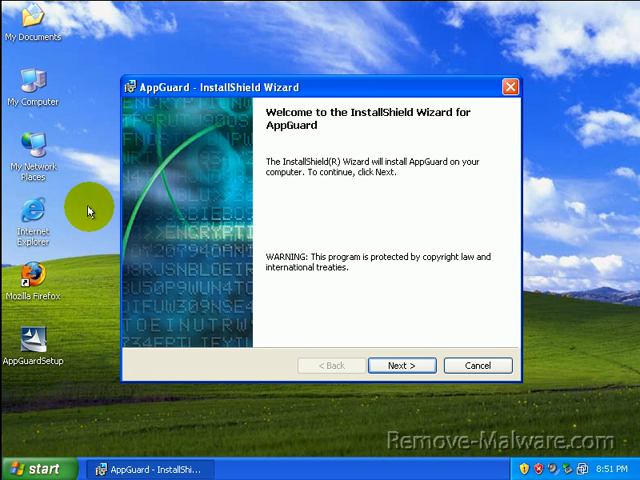
pyautogui.moveTo(503, 343)
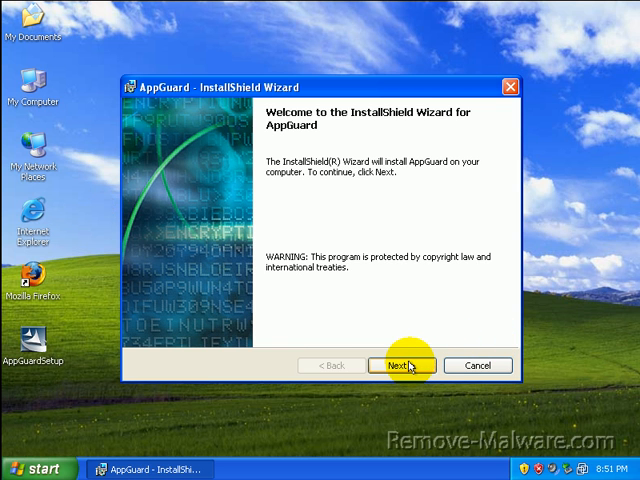
pyautogui.click(400, 364)
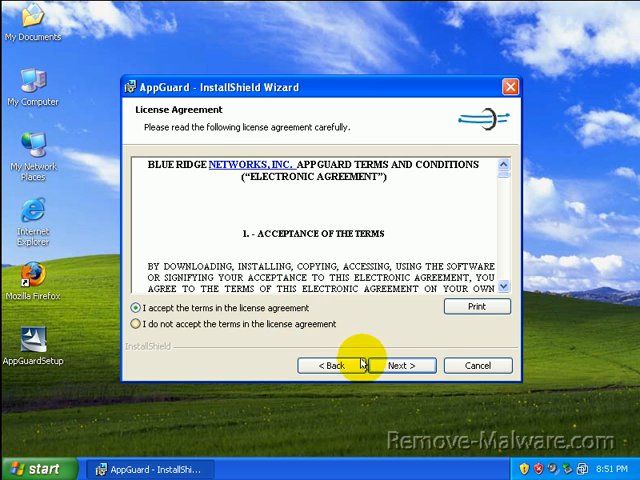
pyautogui.click(399, 365)
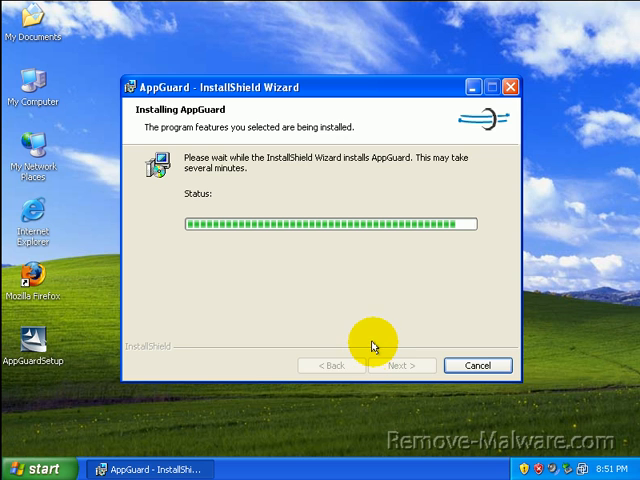
pyautogui.moveTo(373, 308)
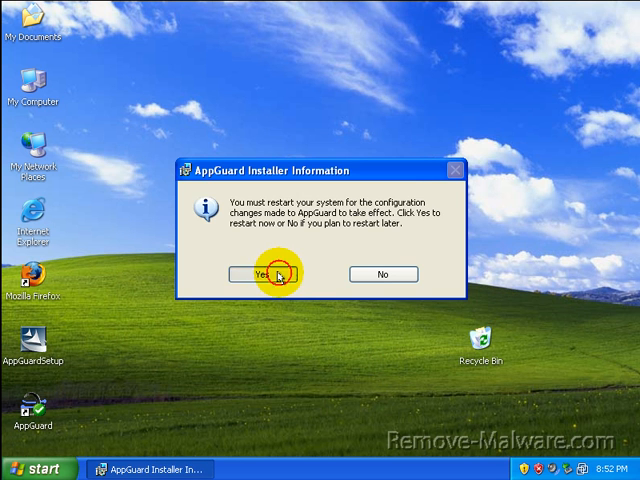
pyautogui.click(262, 274)
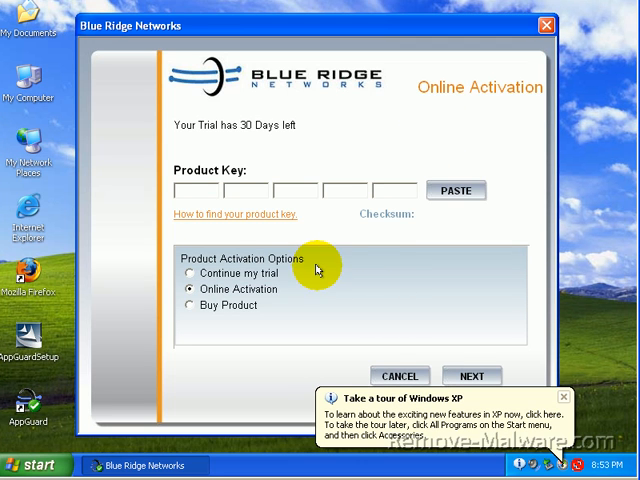
pyautogui.moveTo(145, 25)
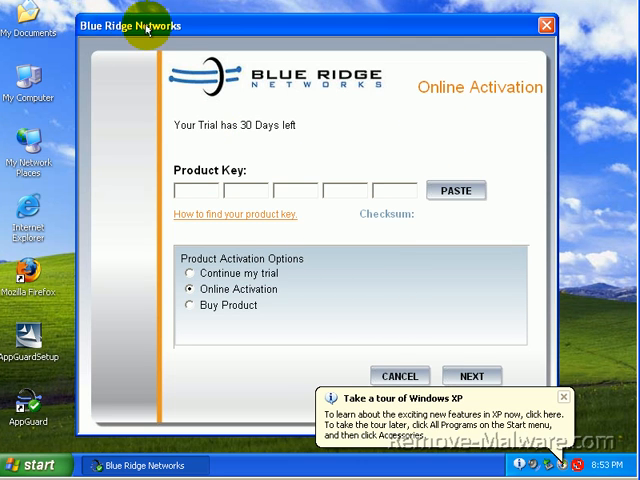
pyautogui.moveTo(283, 100)
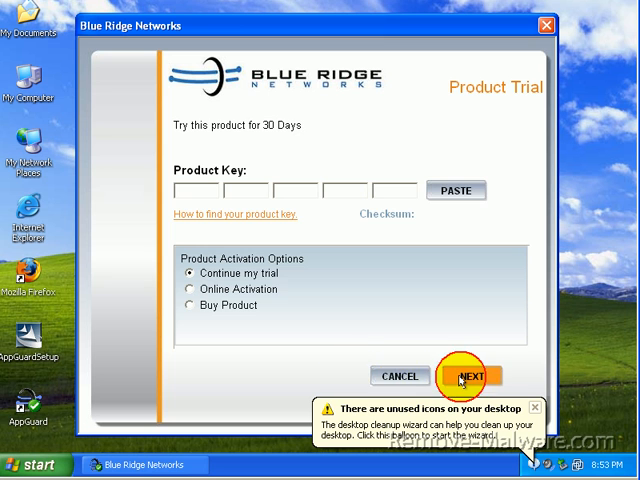
# Choose Continue my trial for the 30-day AppGuard trial and confirm with OK.
pyautogui.click(470, 375)
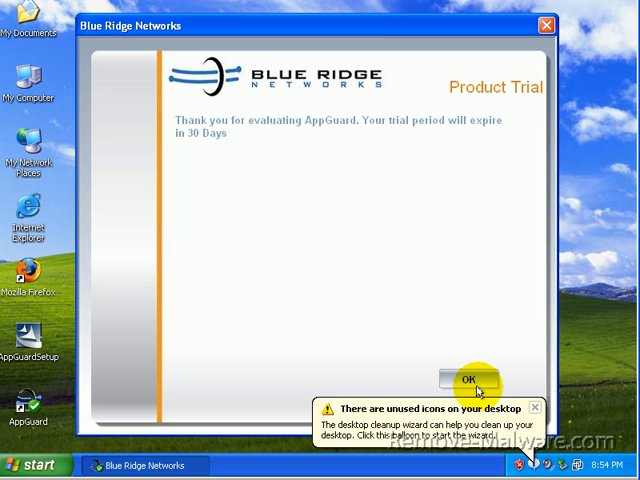
pyautogui.click(467, 378)
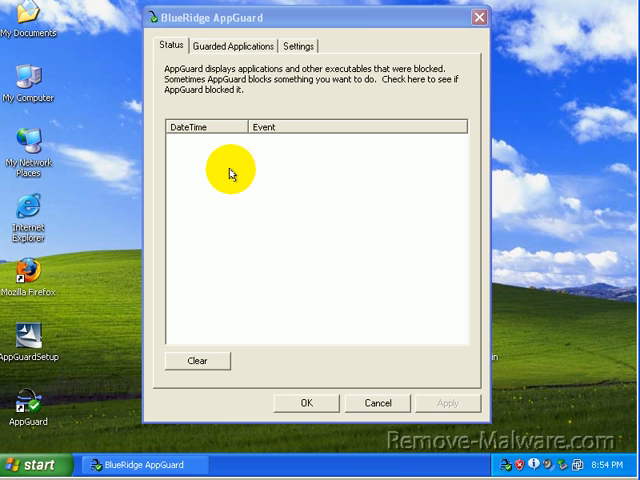
# In Guarded Applications, select Windows Media Player and then Internet Explorer.
pyautogui.click(233, 46)
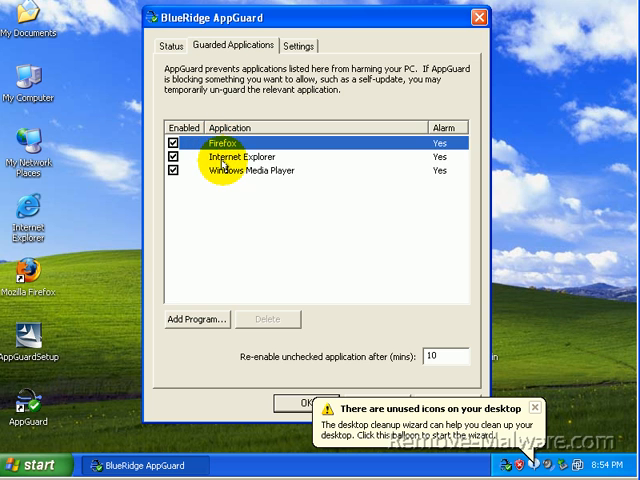
pyautogui.click(250, 170)
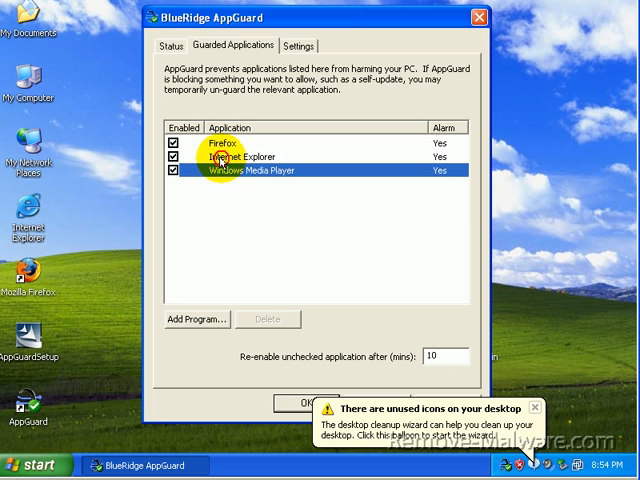
pyautogui.click(250, 156)
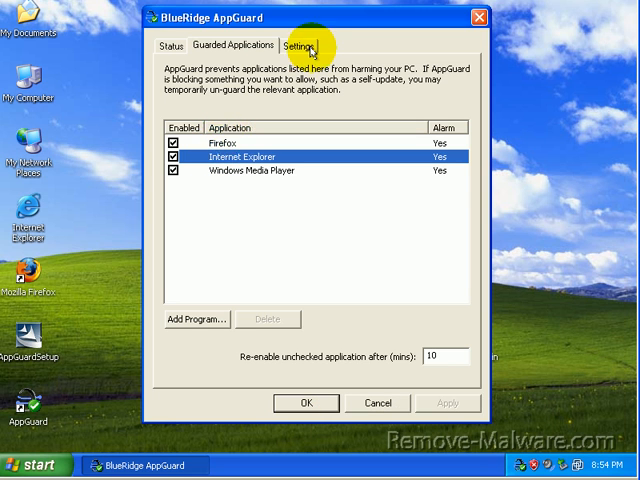
# Check the protection suspension settings, then the guarded applications list and Status overview.
pyautogui.click(294, 45)
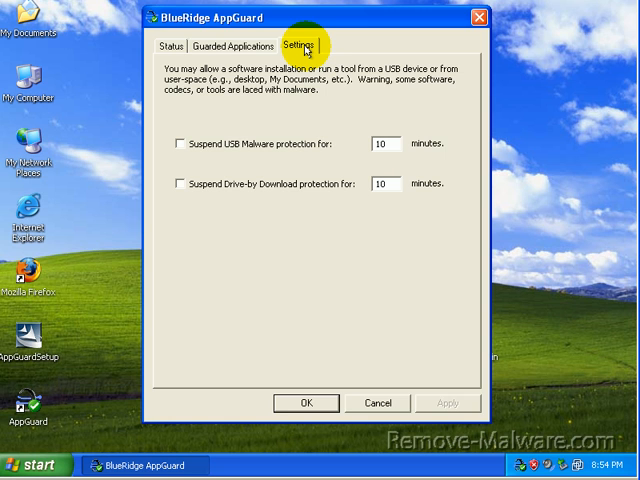
pyautogui.moveTo(431, 221)
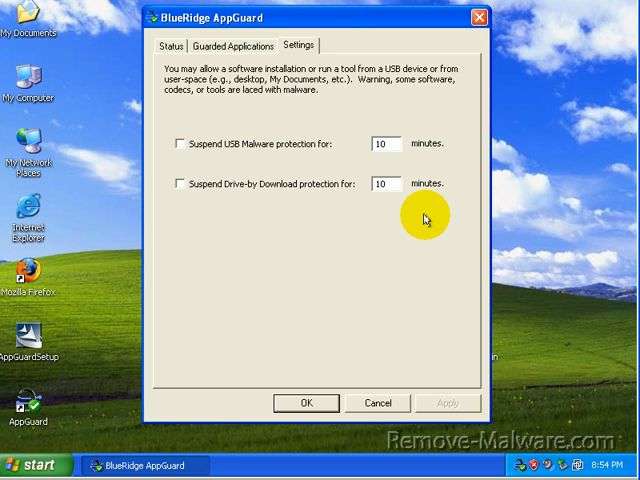
pyautogui.moveTo(427, 216)
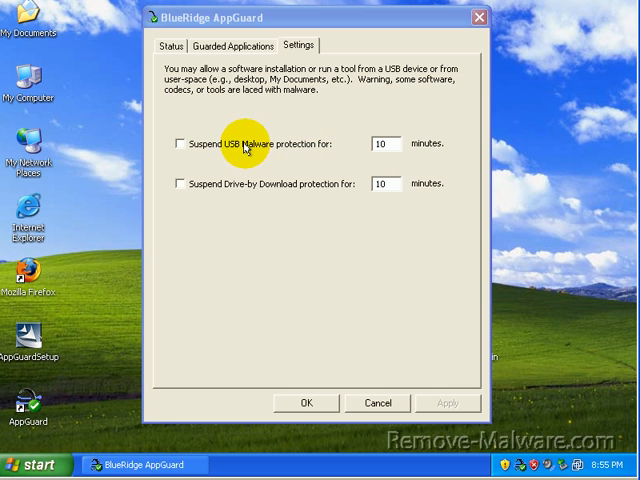
pyautogui.moveTo(262, 158)
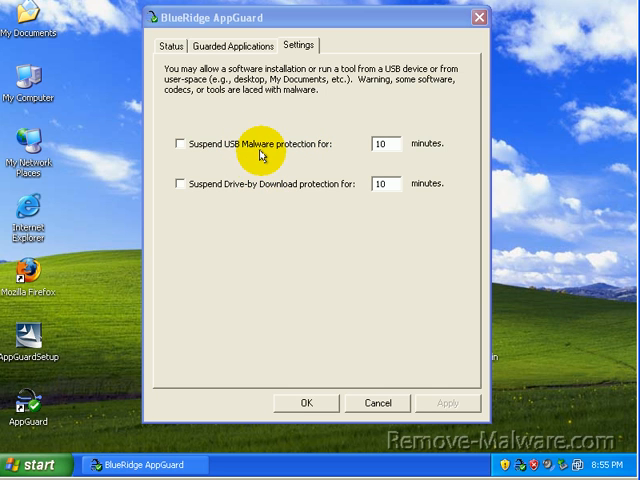
pyautogui.moveTo(262, 178)
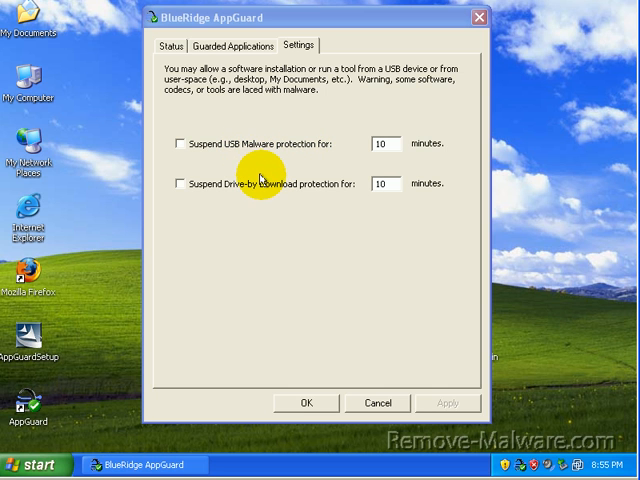
pyautogui.moveTo(248, 148)
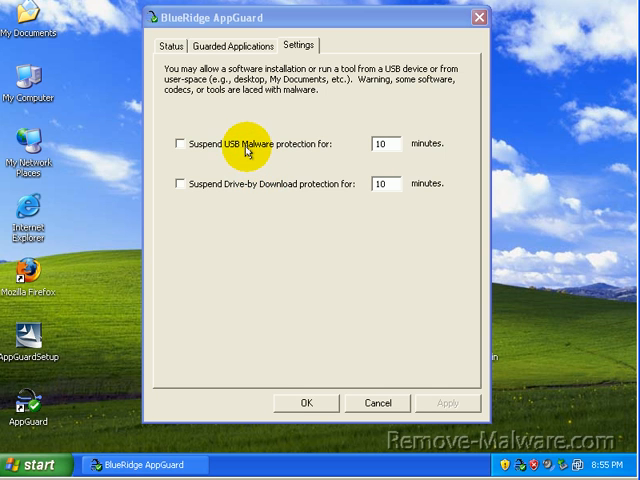
pyautogui.moveTo(272, 194)
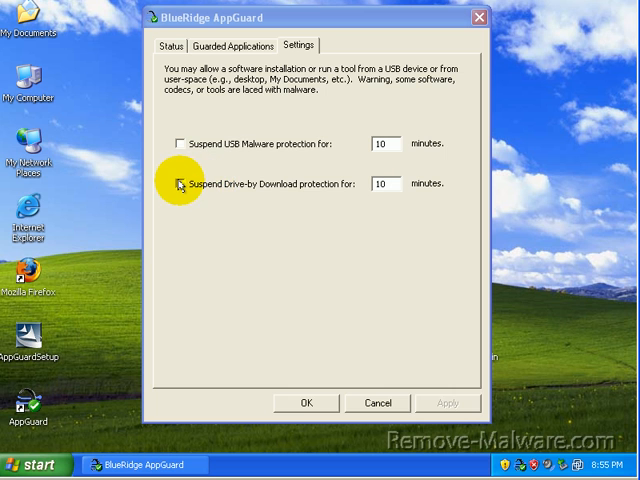
pyautogui.moveTo(207, 145)
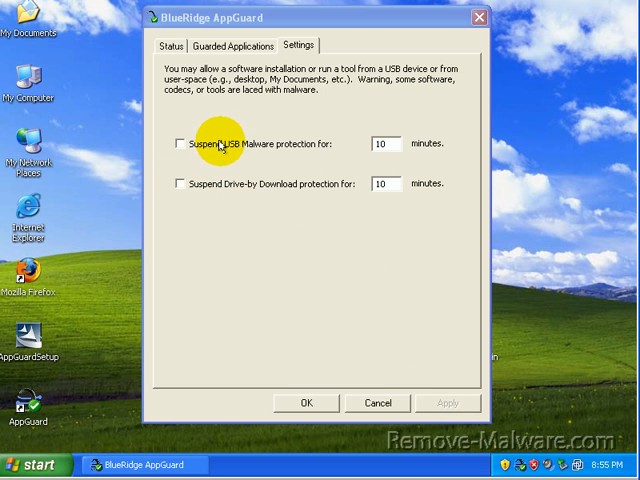
pyautogui.moveTo(278, 148)
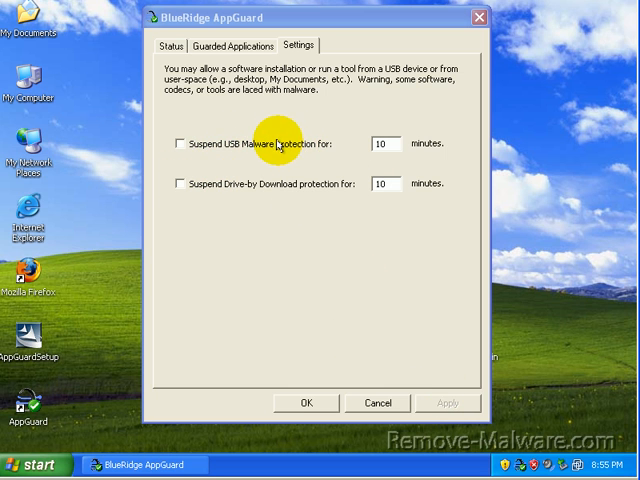
pyautogui.moveTo(255, 150)
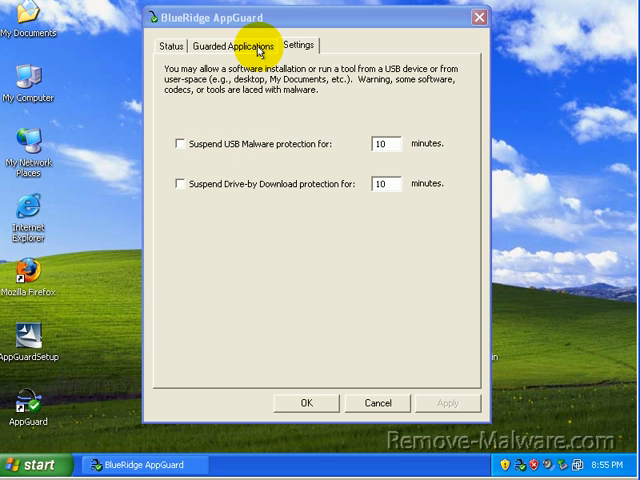
pyautogui.click(229, 45)
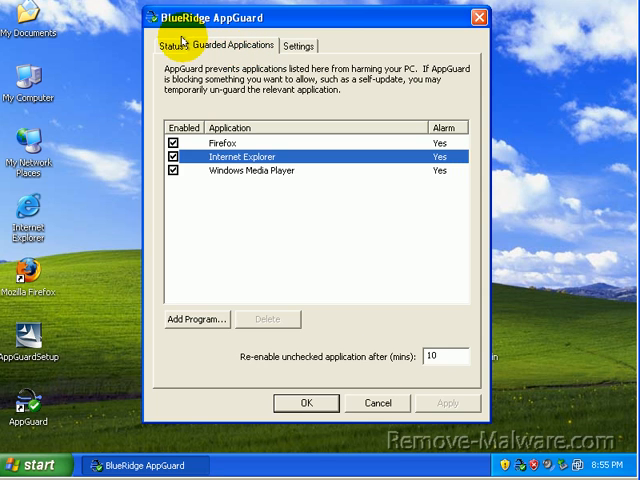
pyautogui.click(171, 46)
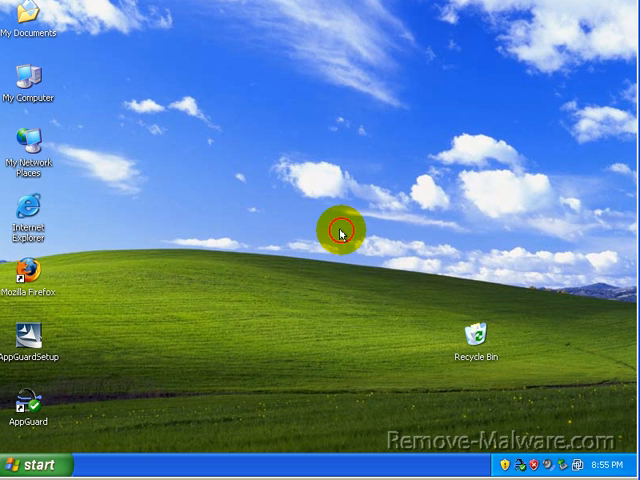
pyautogui.moveTo(170, 237)
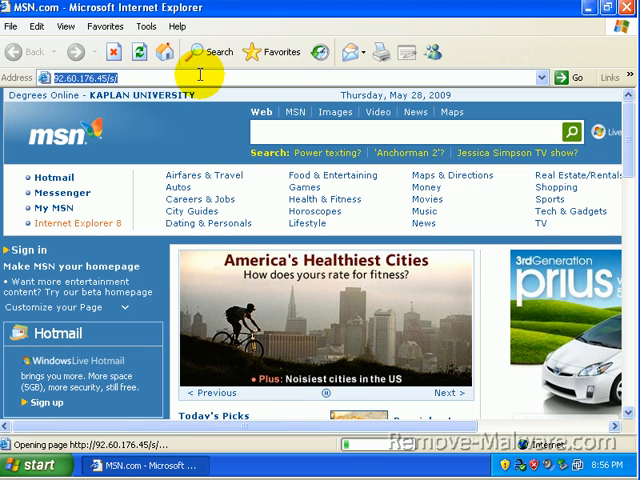
# Go to the 3322.org test address and cancel the Chinese Simplified language pack prompt.
pyautogui.click(577, 78)
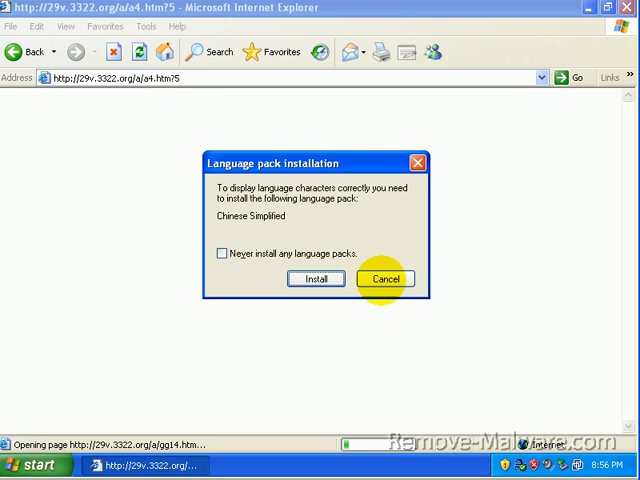
pyautogui.click(385, 279)
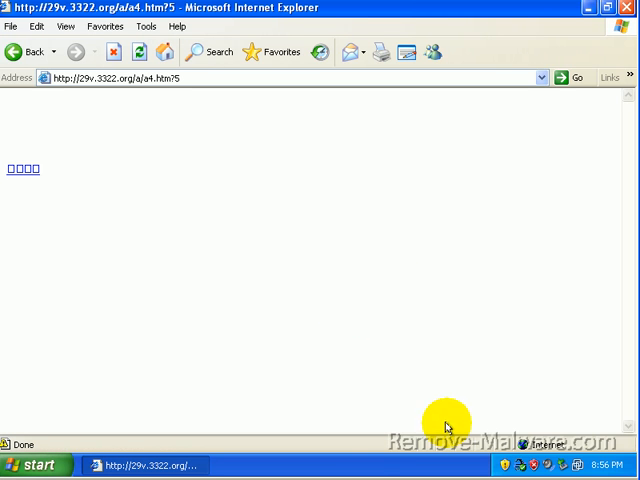
pyautogui.moveTo(338, 461)
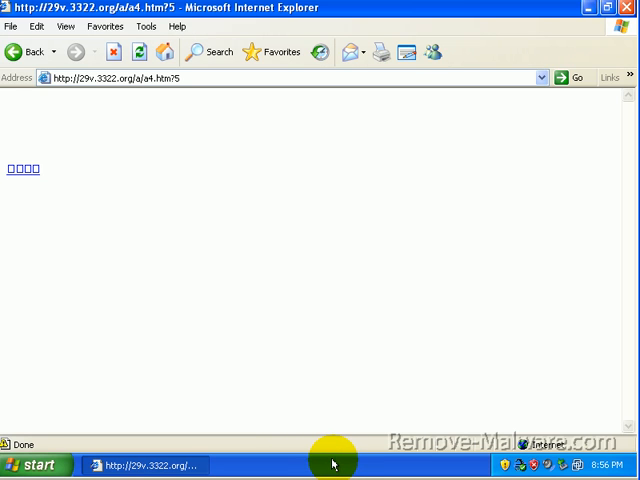
pyautogui.rightClick(334, 463)
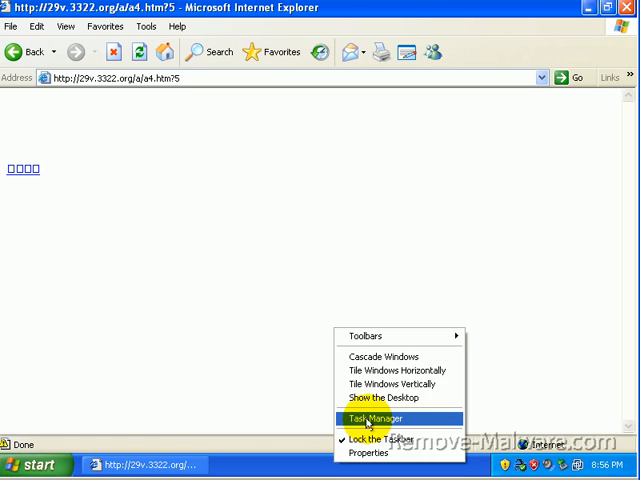
pyautogui.click(375, 418)
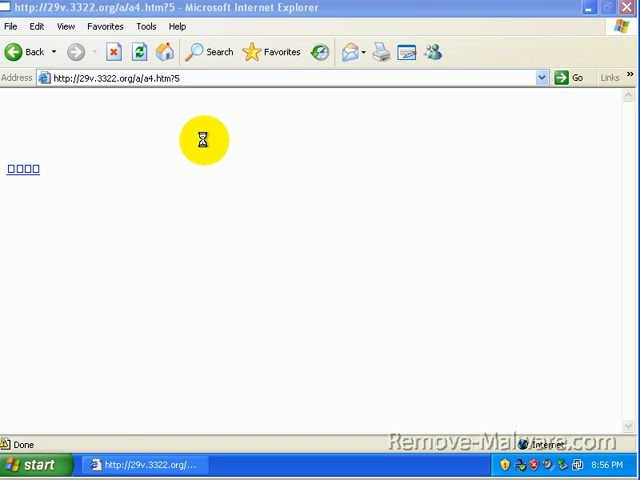
pyautogui.moveTo(204, 155)
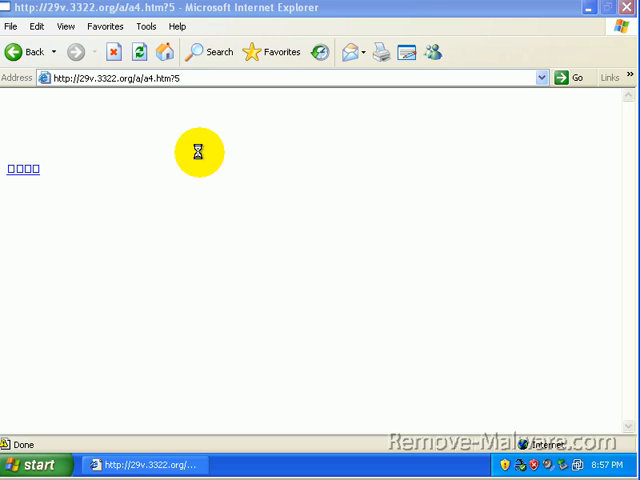
pyautogui.moveTo(196, 151)
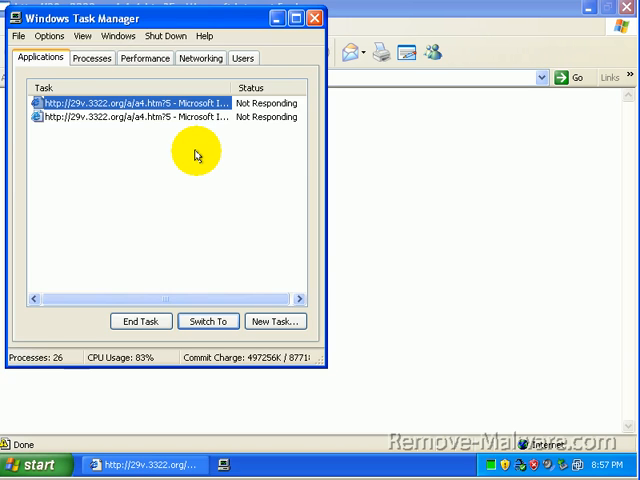
pyautogui.click(141, 321)
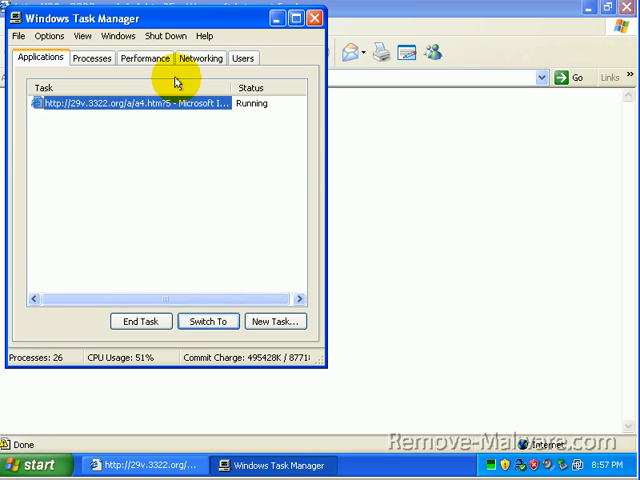
pyautogui.click(92, 57)
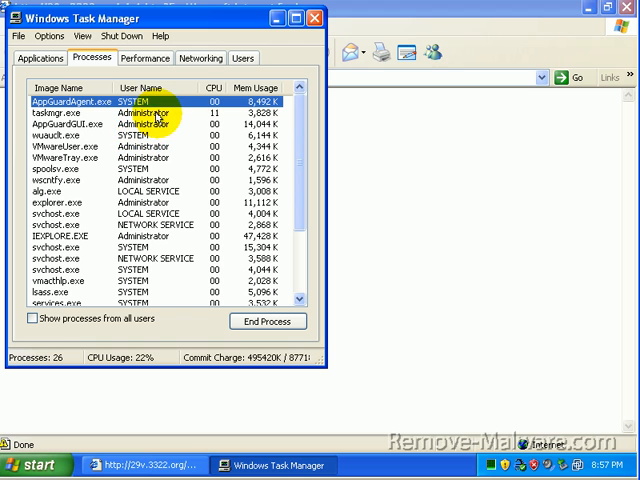
pyautogui.click(213, 88)
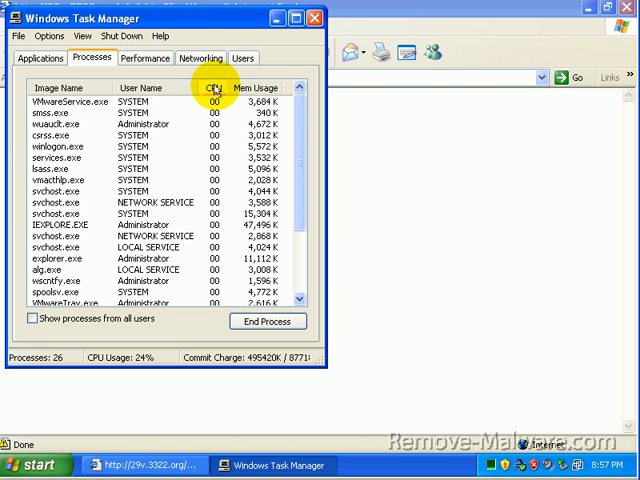
pyautogui.click(207, 87)
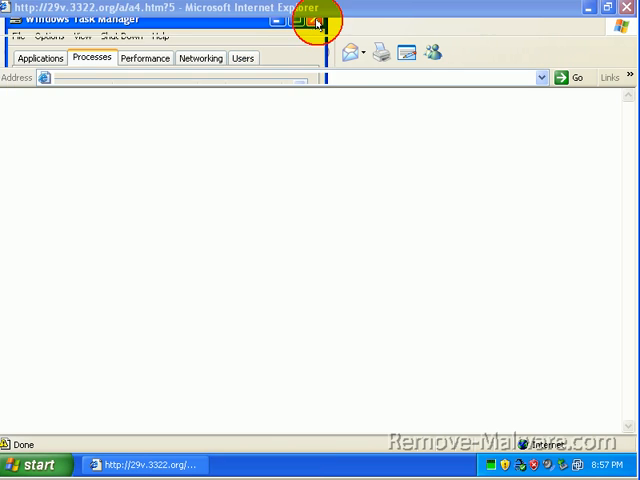
pyautogui.click(318, 21)
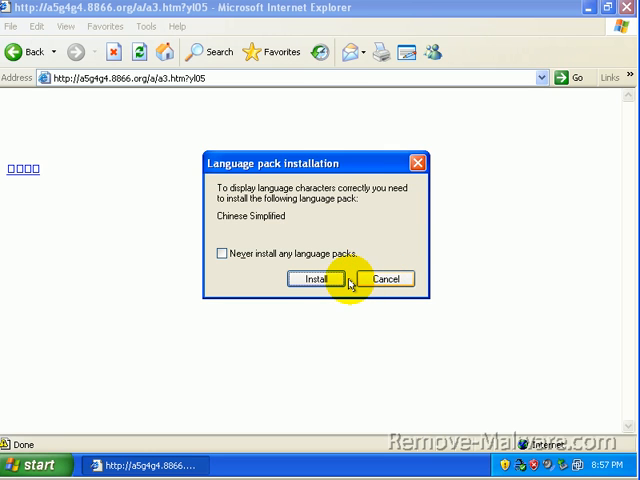
pyautogui.moveTo(385, 279)
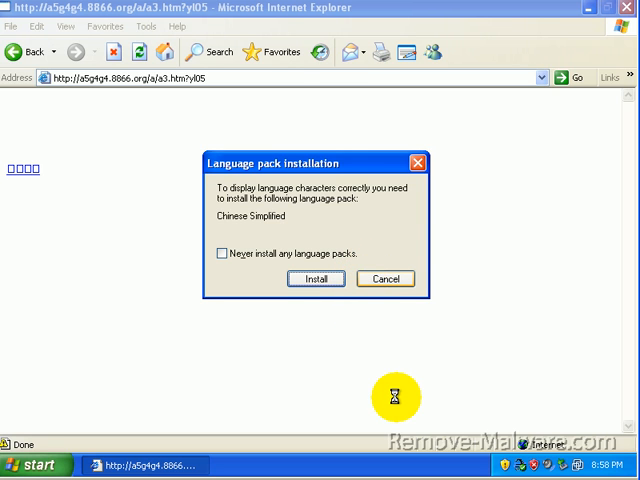
pyautogui.moveTo(410, 386)
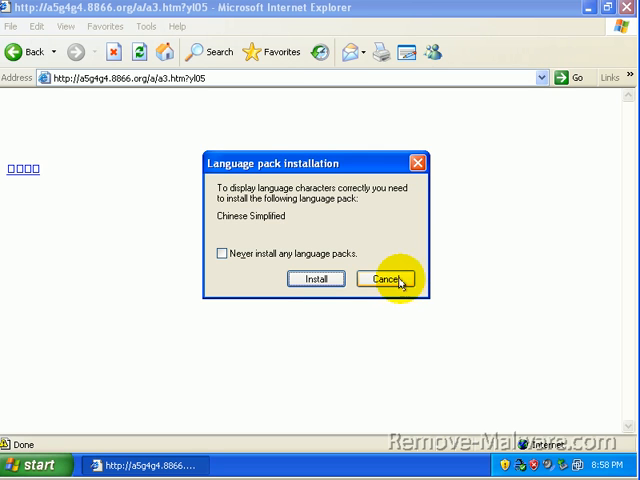
# Cancel the language pack, run installer_70100.exe, and dismiss the invalid Win32 application error.
pyautogui.click(386, 279)
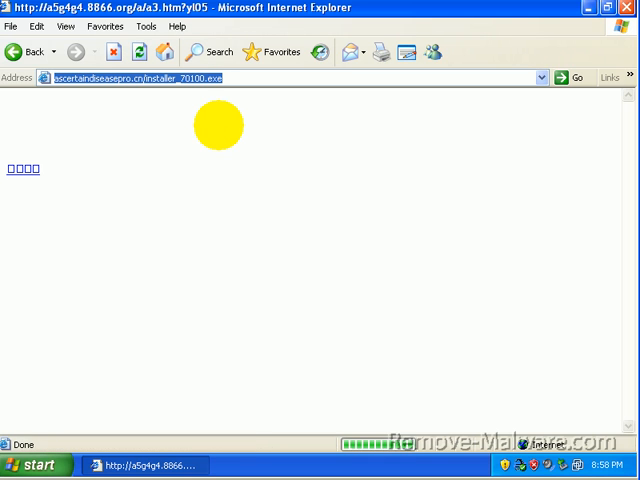
pyautogui.click(22, 168)
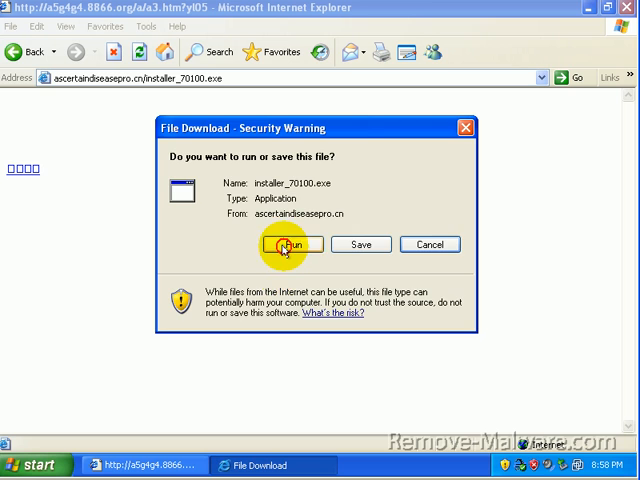
pyautogui.click(291, 244)
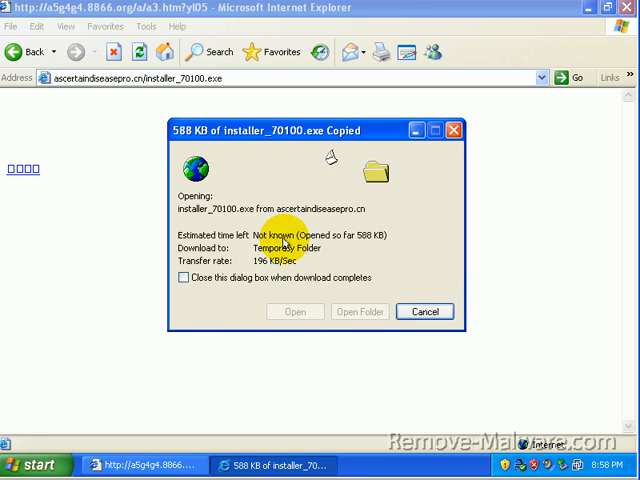
pyautogui.click(424, 311)
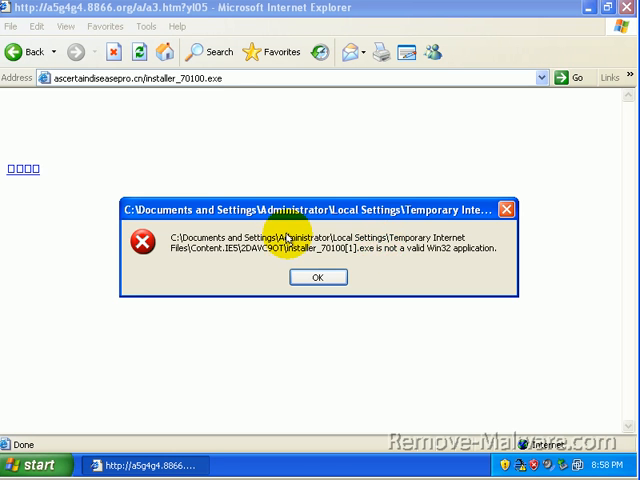
pyautogui.moveTo(410, 253)
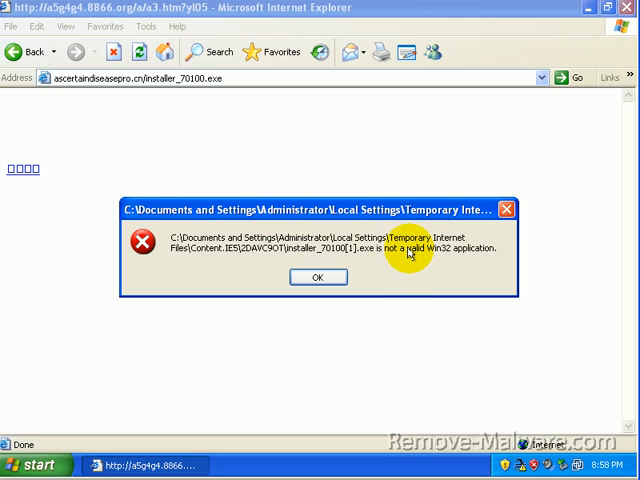
pyautogui.moveTo(471, 252)
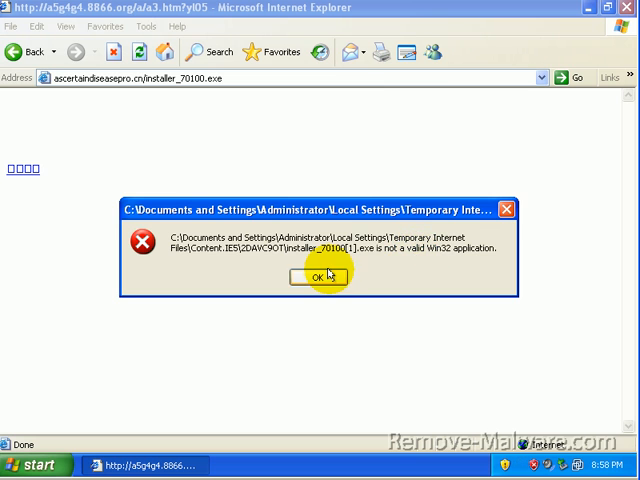
pyautogui.click(317, 277)
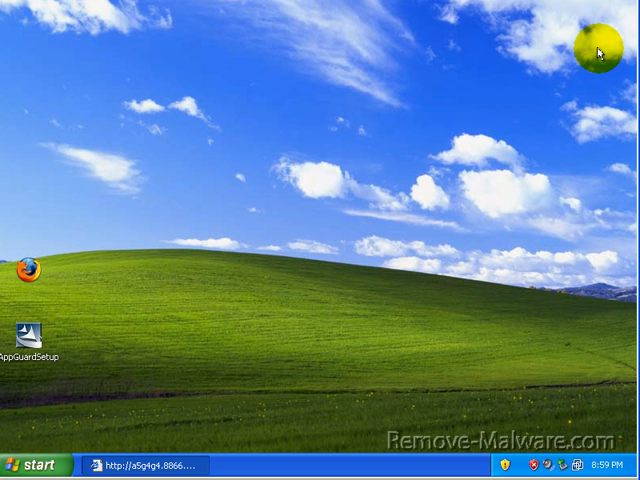
# Open AppGuard from its system tray icon to see the blocked installer_70100[1].exe event.
pyautogui.rightClick(22, 230)
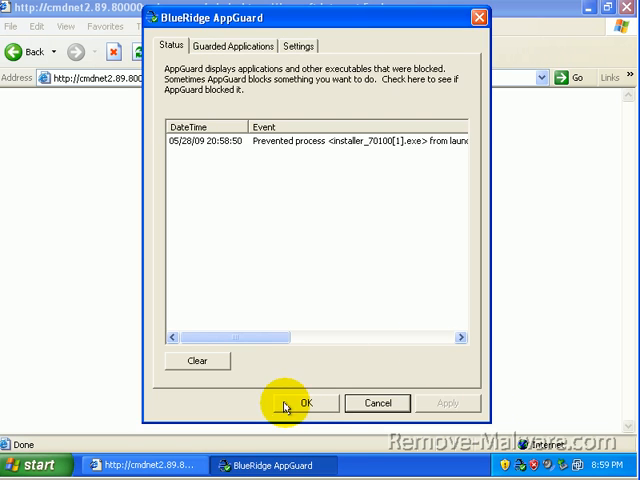
# Close the AppGuard window and scroll the event entries horizontally to read them.
pyautogui.click(306, 403)
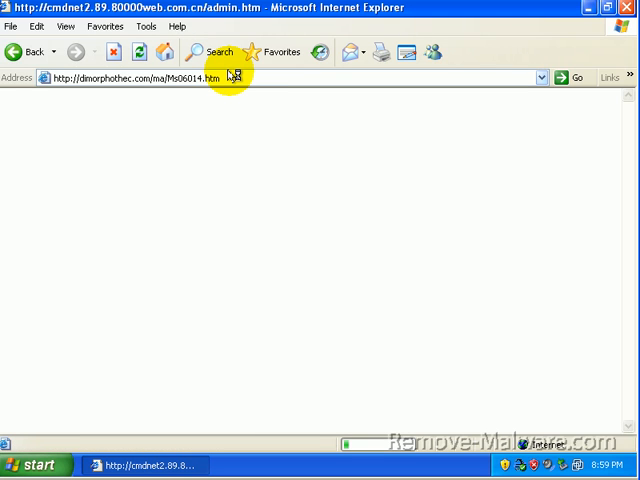
pyautogui.moveTo(262, 101)
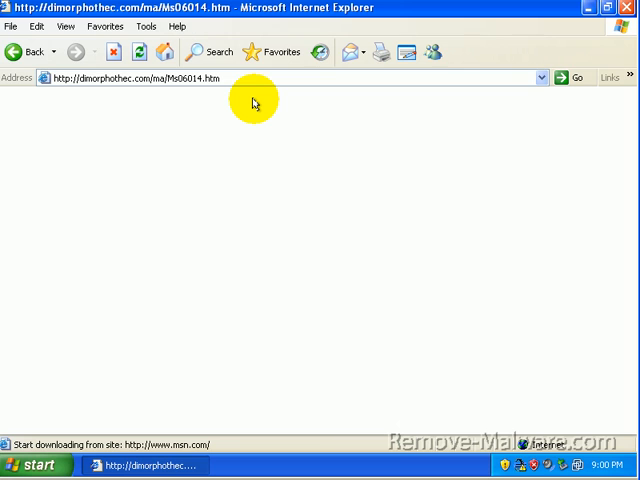
pyautogui.moveTo(268, 131)
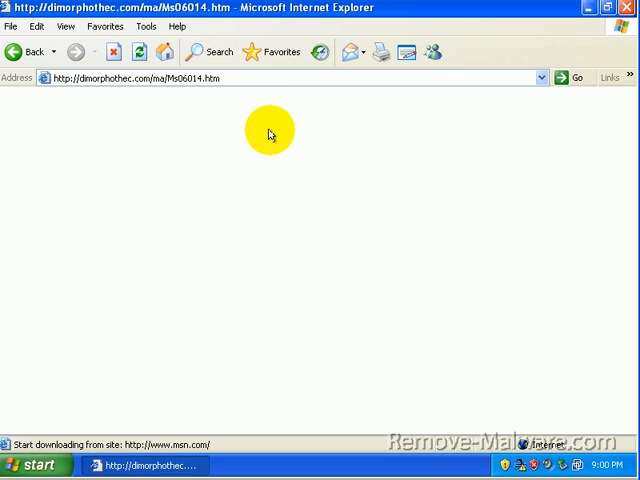
pyautogui.moveTo(264, 131)
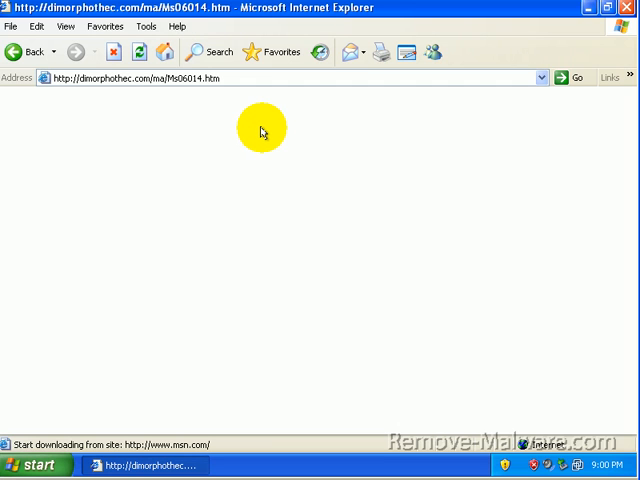
pyautogui.moveTo(335, 197)
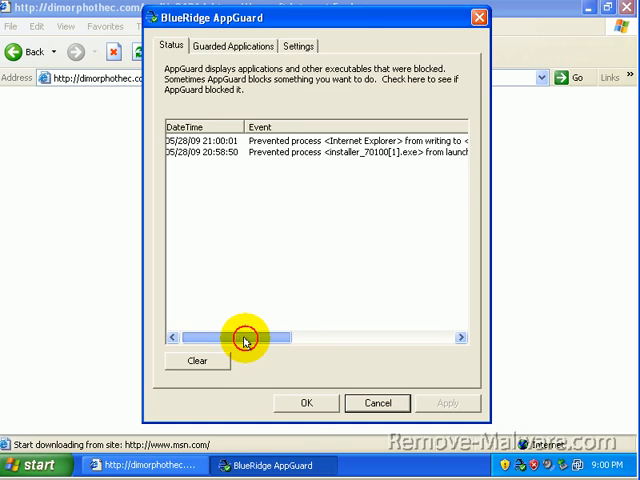
pyautogui.moveTo(245, 337); pyautogui.dragTo(310, 337)
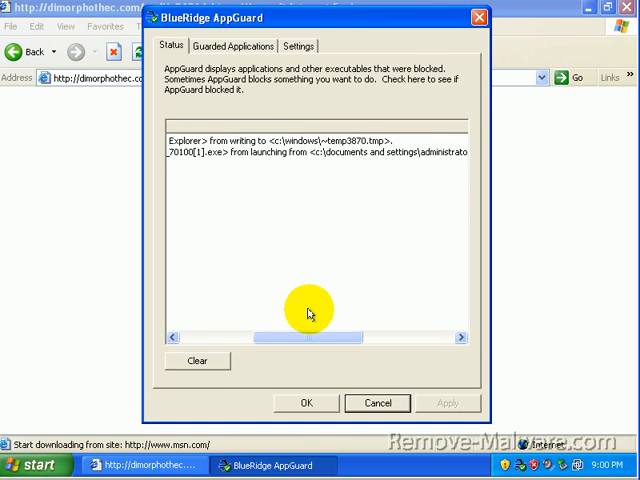
pyautogui.moveTo(308, 145)
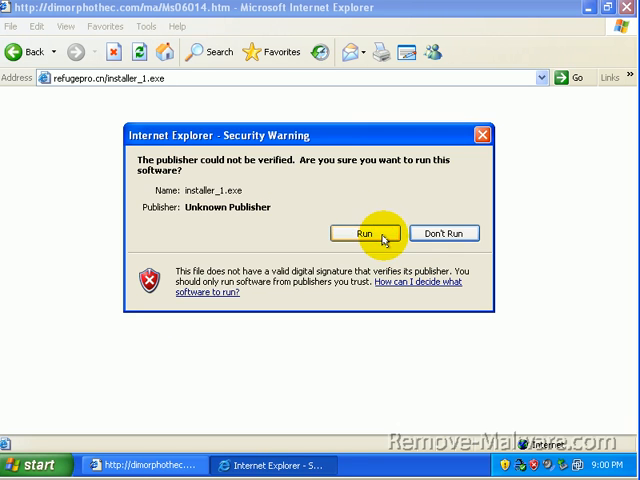
# Run installer_1.exe despite the unverified publisher, then cancel the sxbattery.com language pack prompt.
pyautogui.click(363, 233)
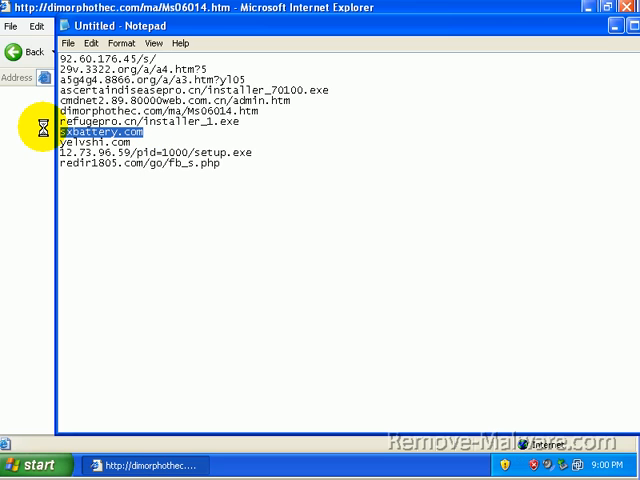
pyautogui.moveTo(147, 163)
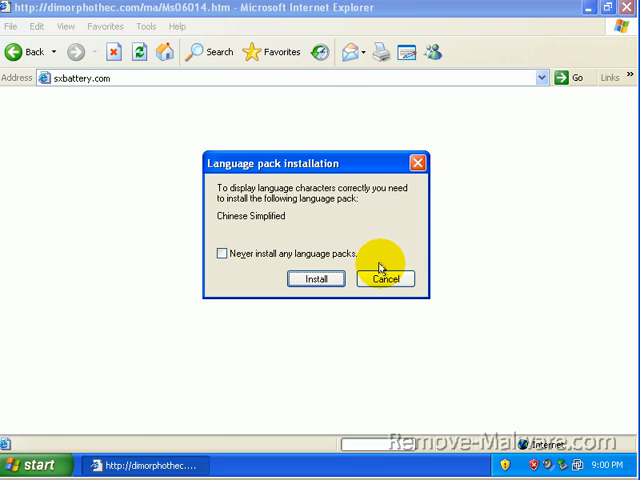
pyautogui.click(386, 279)
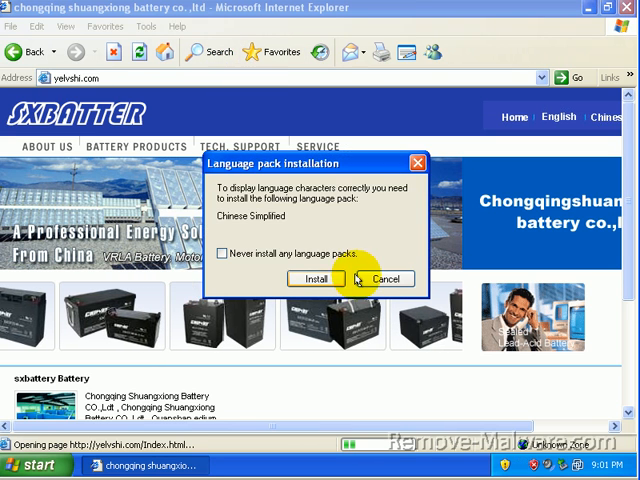
# Cancel the language pack prompt, then dismiss the cookie privacy notice and both alert boxes.
pyautogui.click(384, 278)
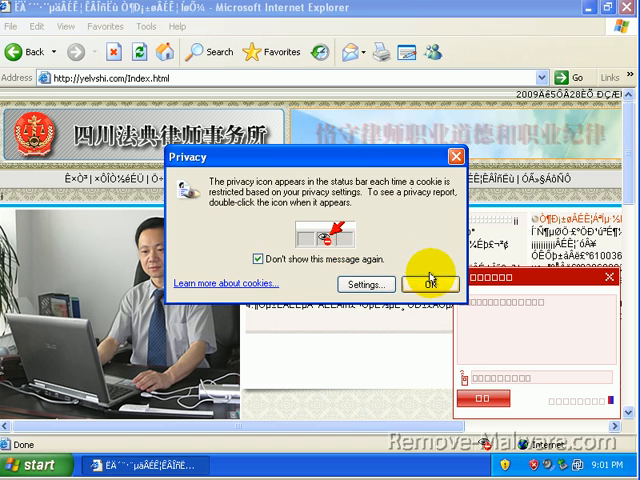
pyautogui.click(433, 284)
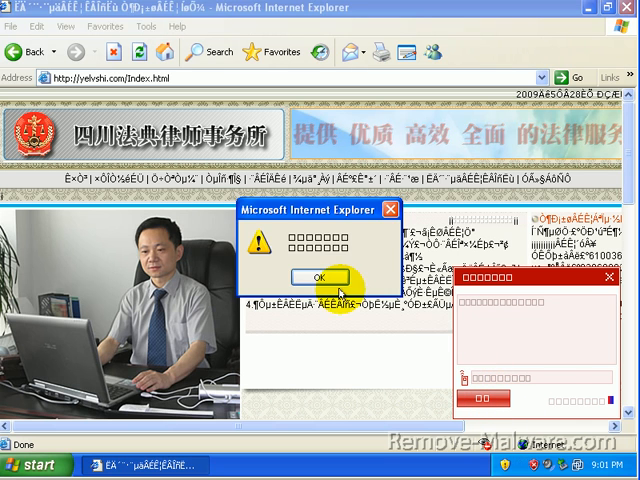
pyautogui.click(321, 277)
pyautogui.write('dgdgjd')
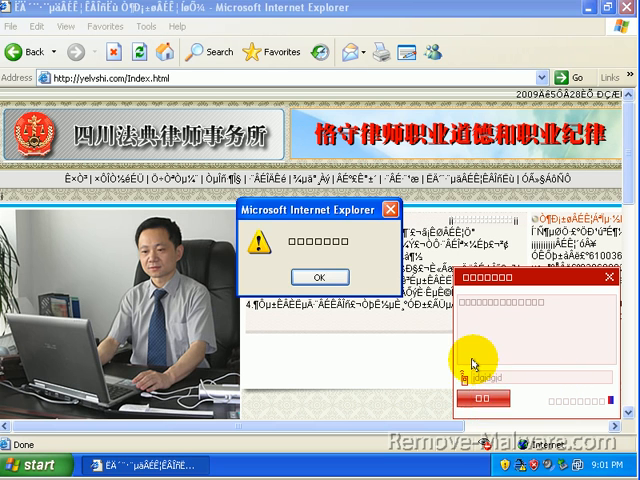
pyautogui.click(318, 277)
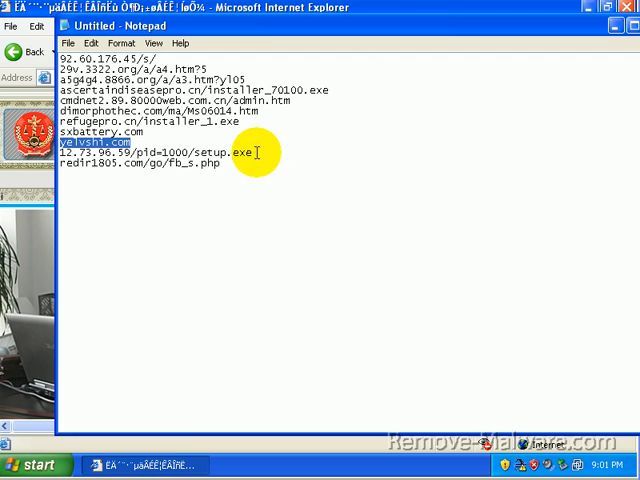
# Select the 12.73.96.59/pid=1000/setup.exe address line in Notepad for copying.
pyautogui.tripleClick(150, 154)
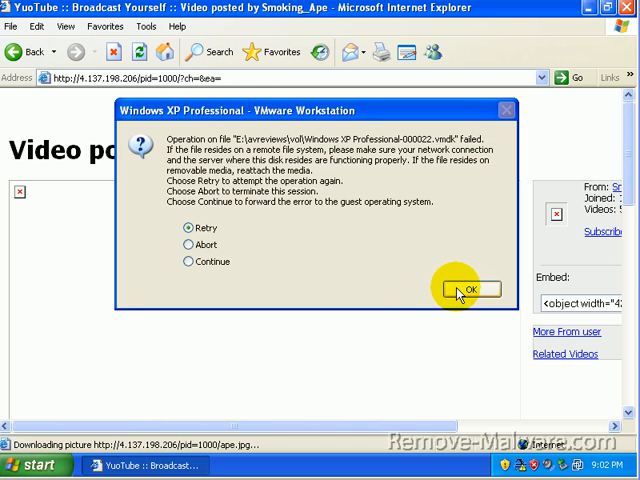
pyautogui.moveTo(205, 245)
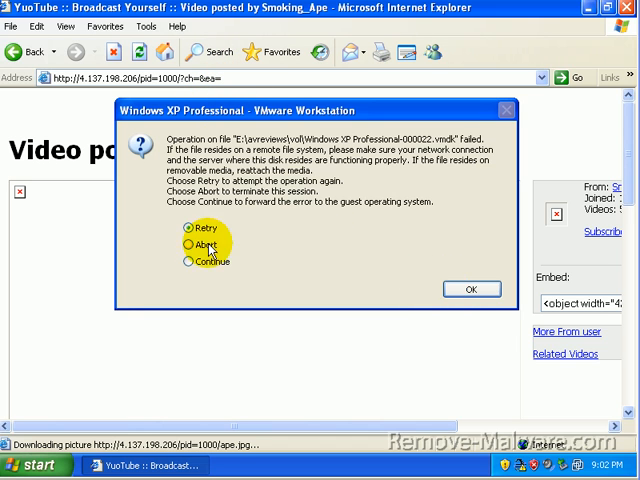
# Dismiss the VMware virtual disk error with Retry selected.
pyautogui.click(471, 289)
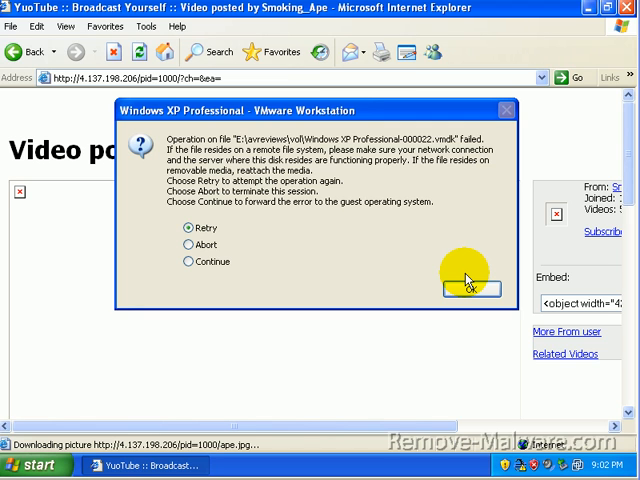
pyautogui.click(188, 261)
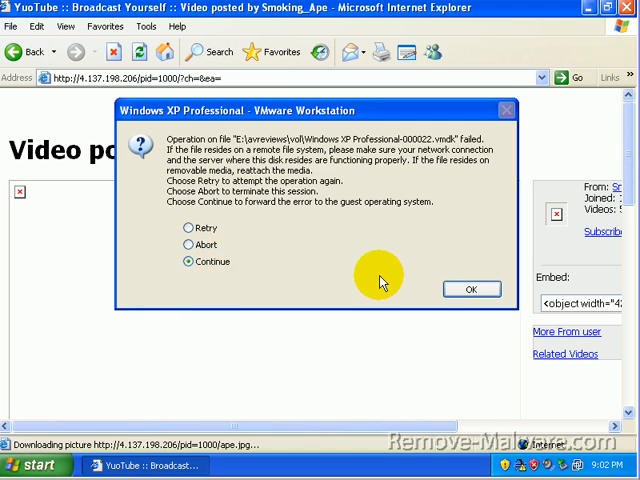
pyautogui.click(188, 227)
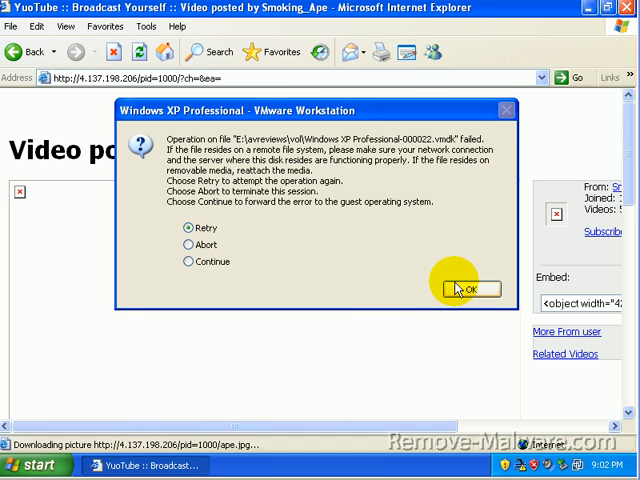
pyautogui.click(467, 289)
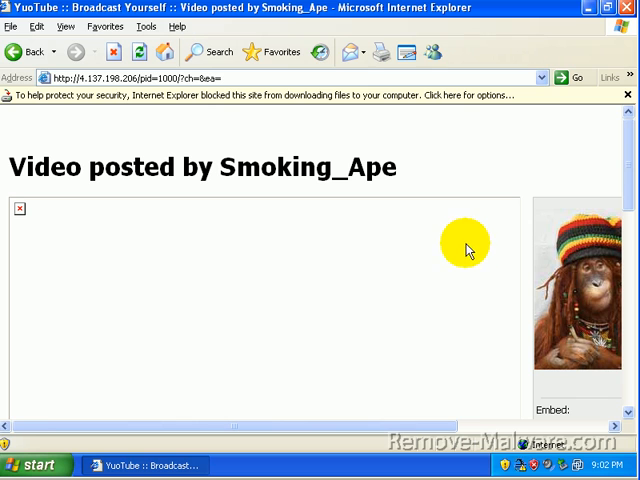
pyautogui.moveTo(462, 163)
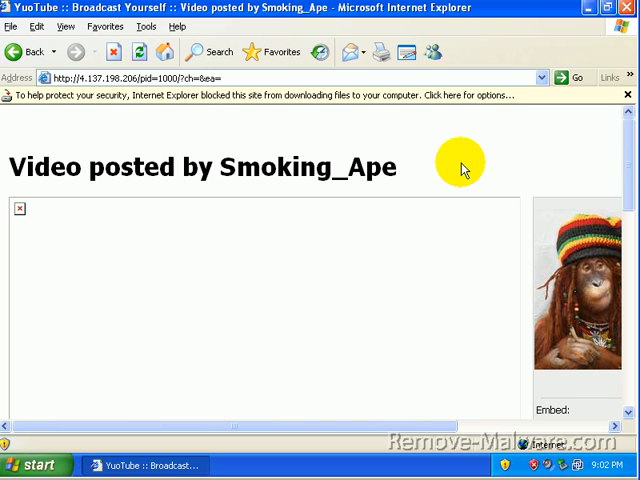
pyautogui.moveTo(325, 100)
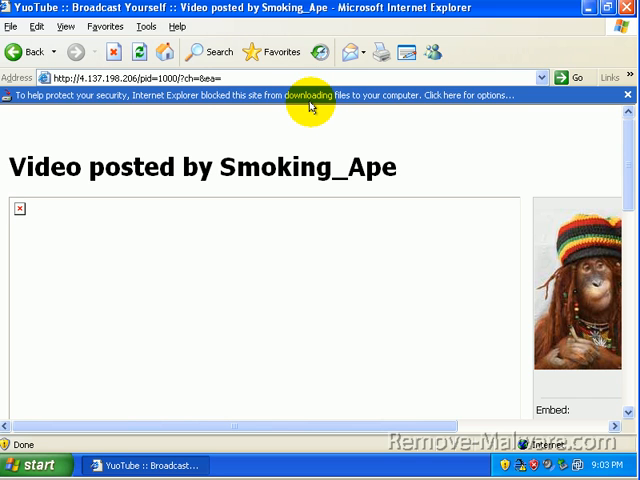
pyautogui.moveTo(220, 360)
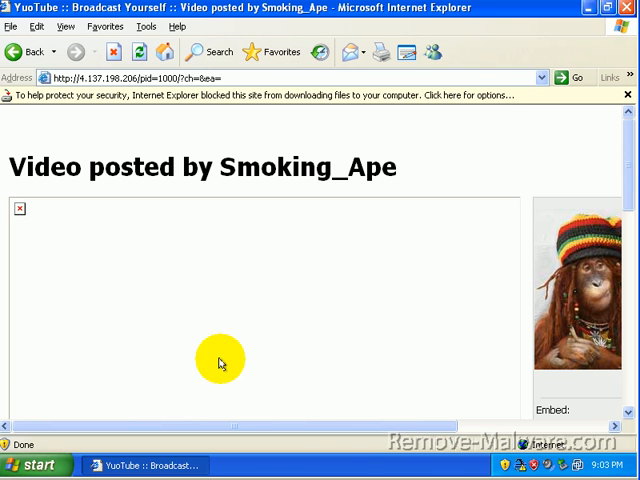
pyautogui.moveTo(188, 430)
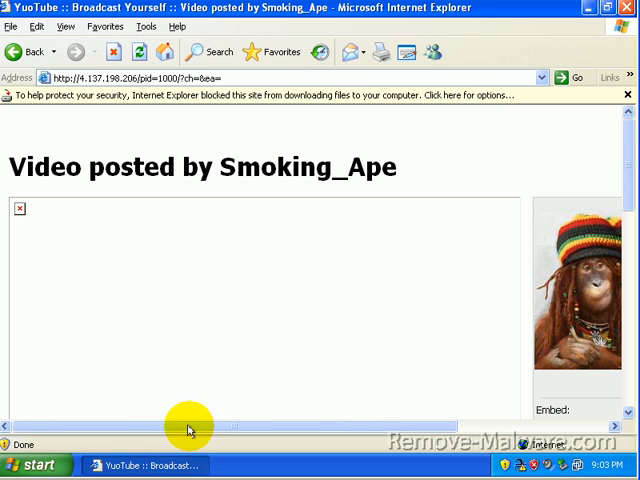
pyautogui.moveTo(188, 178)
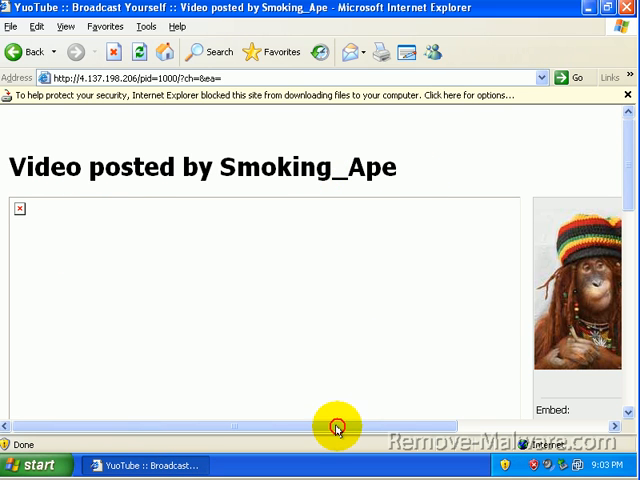
# Scroll the Smoking_Ape video page right and down to reveal the poster's profile.
pyautogui.hscroll(3)
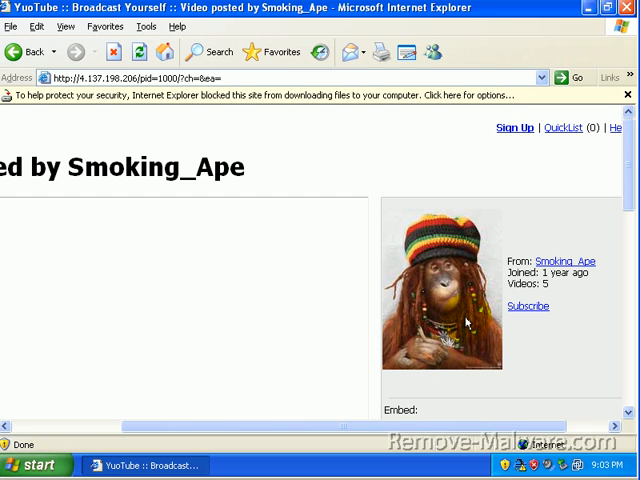
pyautogui.moveTo(462, 322)
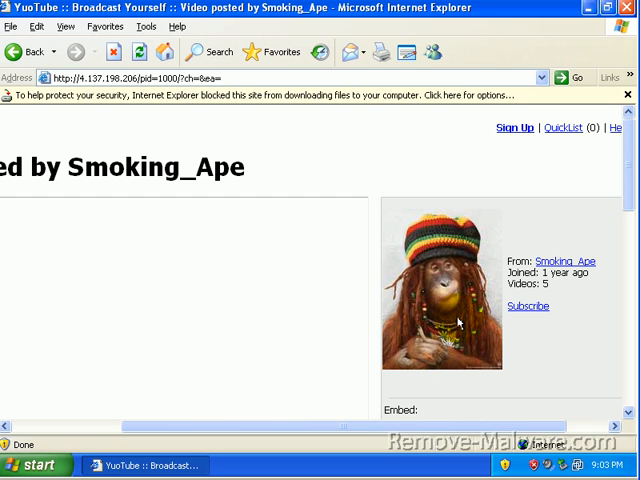
pyautogui.moveTo(547, 172)
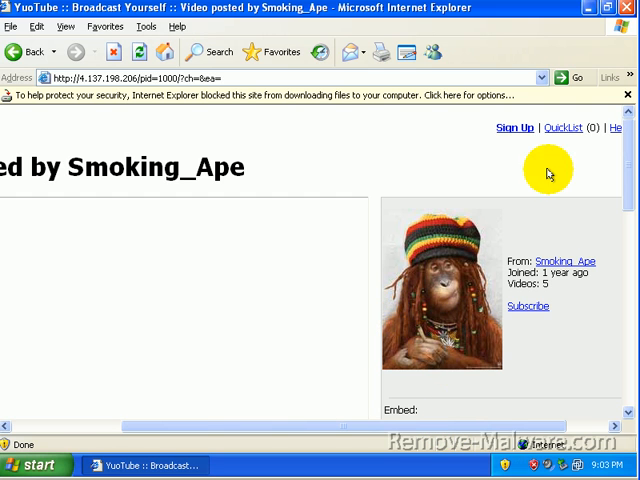
pyautogui.scroll(-3)
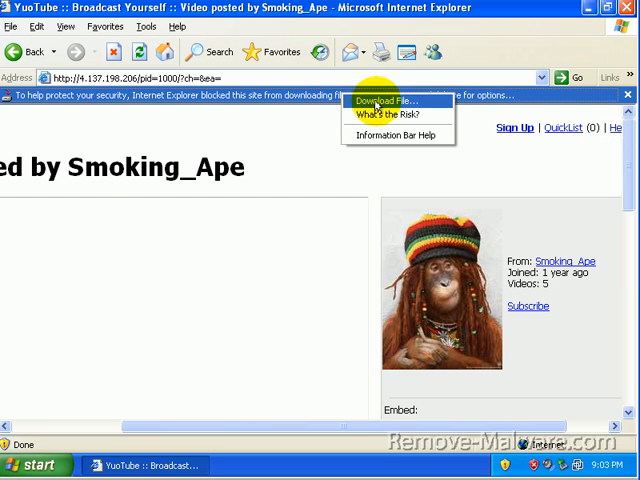
# Allow the blocked setup.exe download and run it past the unverified publisher warning.
pyautogui.click(383, 100)
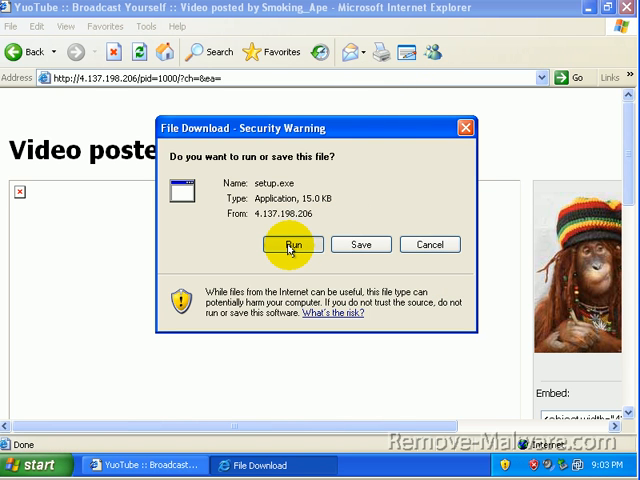
pyautogui.click(292, 245)
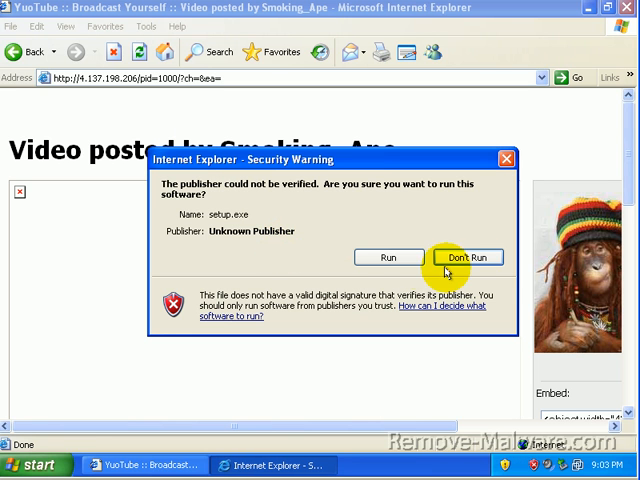
pyautogui.click(389, 257)
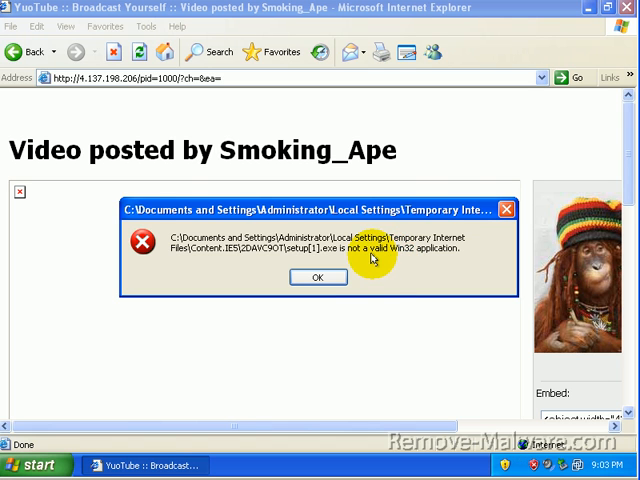
# Dismiss the invalid Win32 error and review AppGuard's blocked setup[1].exe log entry.
pyautogui.click(318, 277)
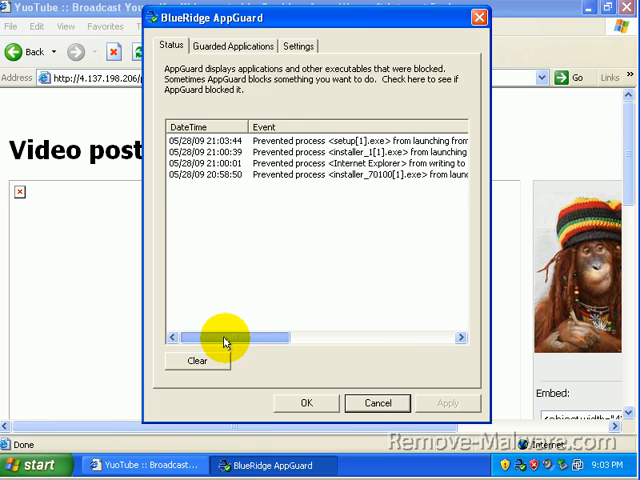
pyautogui.moveTo(228, 336); pyautogui.dragTo(360, 336)
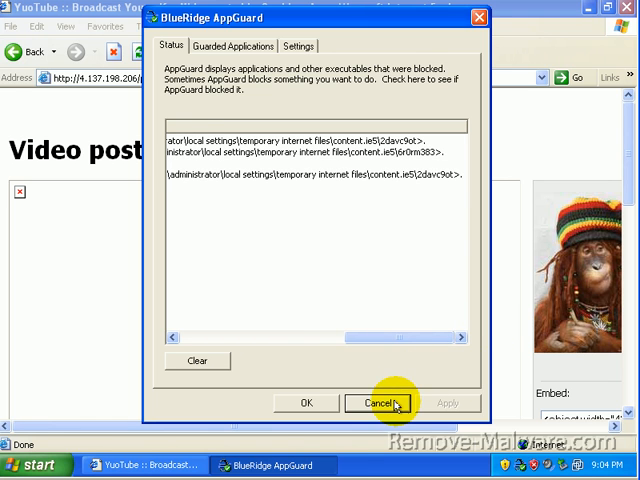
pyautogui.moveTo(520, 465)
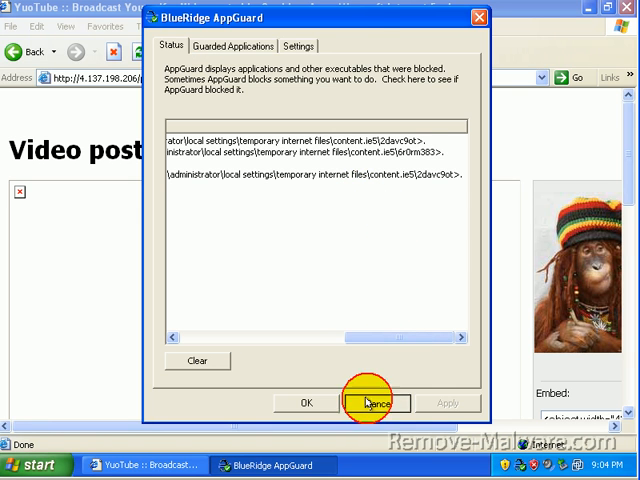
pyautogui.click(377, 402)
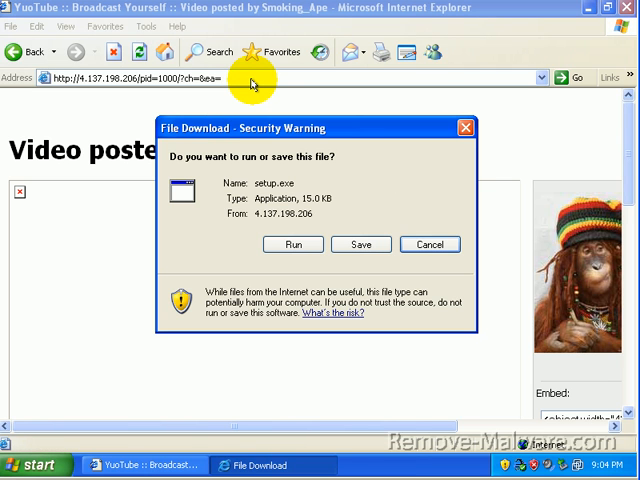
# Download CCleaner 2.20.920 from FileHippo and run the ccsetup220.exe installer.
pyautogui.click(430, 244)
pyautogui.write('http://filehippo.com/')
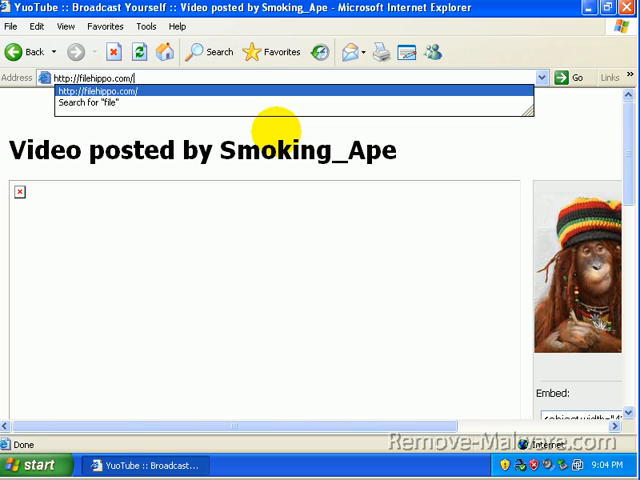
pyautogui.click(97, 91)
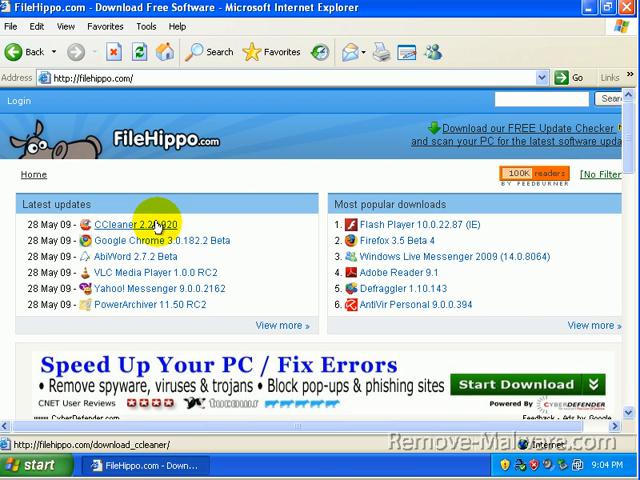
pyautogui.click(135, 224)
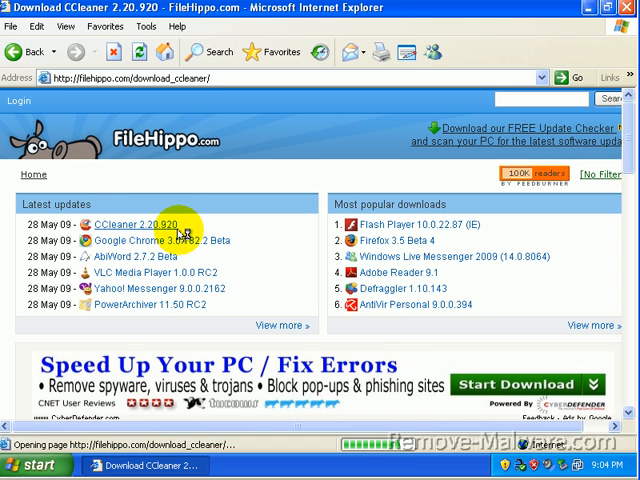
pyautogui.click(136, 225)
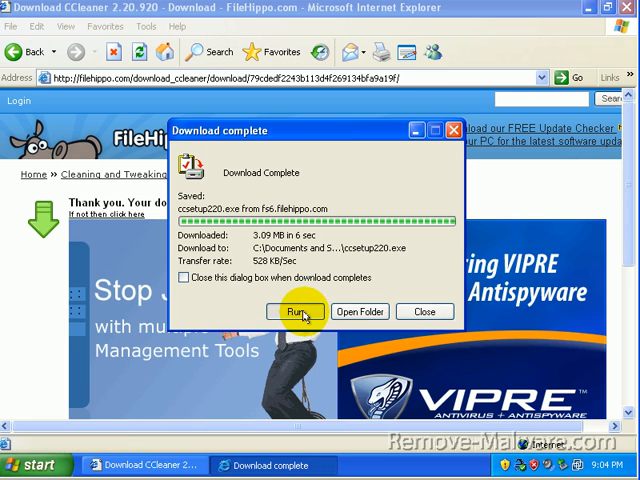
pyautogui.click(296, 311)
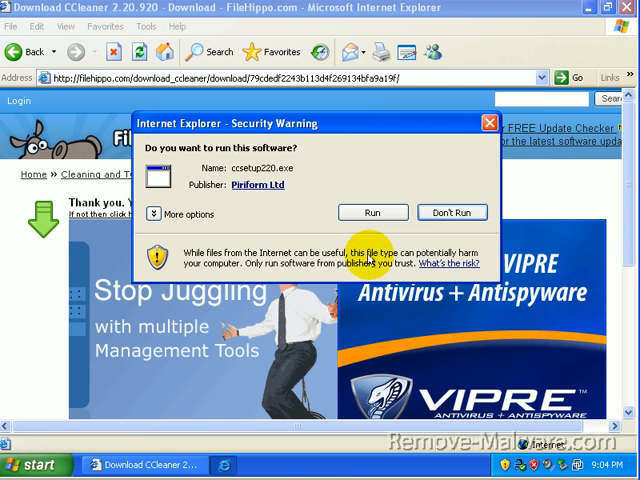
pyautogui.click(372, 212)
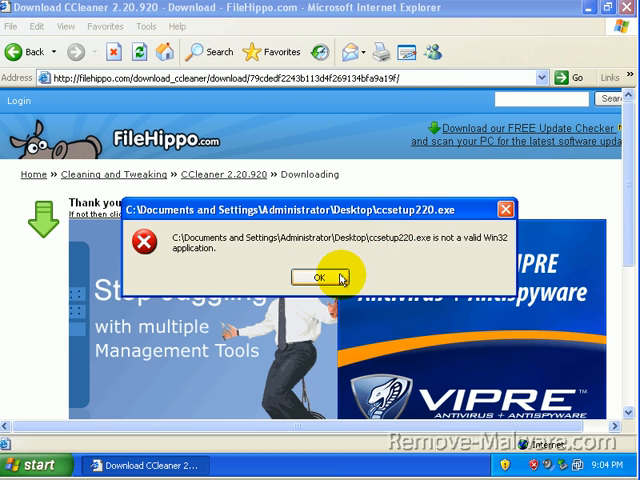
# Dismiss the not-a-valid-Win32-application error and suspend all AppGuard protections from the tray.
pyautogui.click(318, 277)
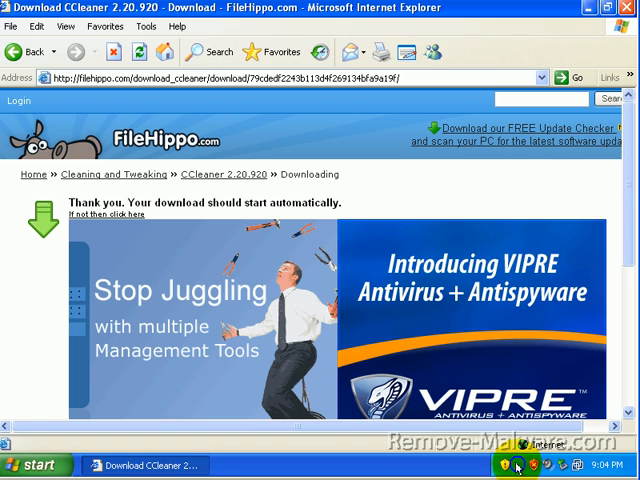
pyautogui.rightClick(518, 466)
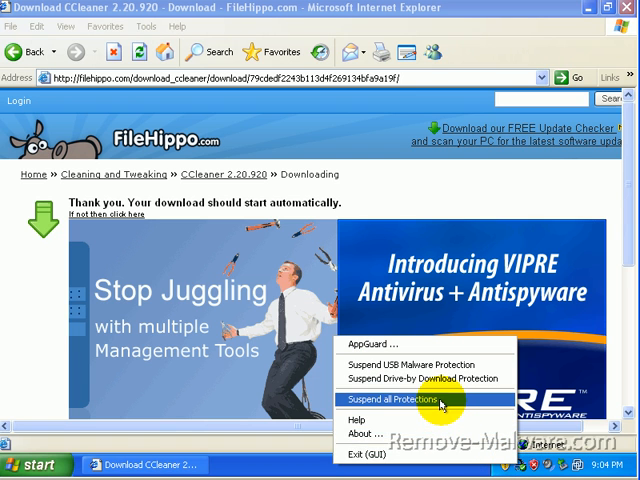
pyautogui.click(413, 404)
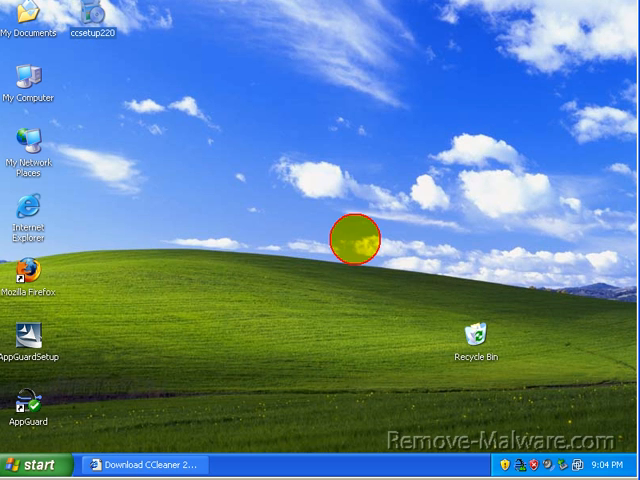
# Run ccsetup220 in English with the default install location through to Finish.
pyautogui.doubleClick(88, 20)
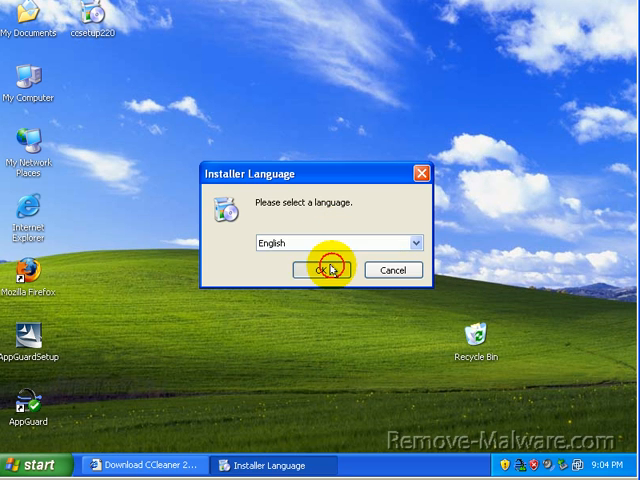
pyautogui.click(320, 270)
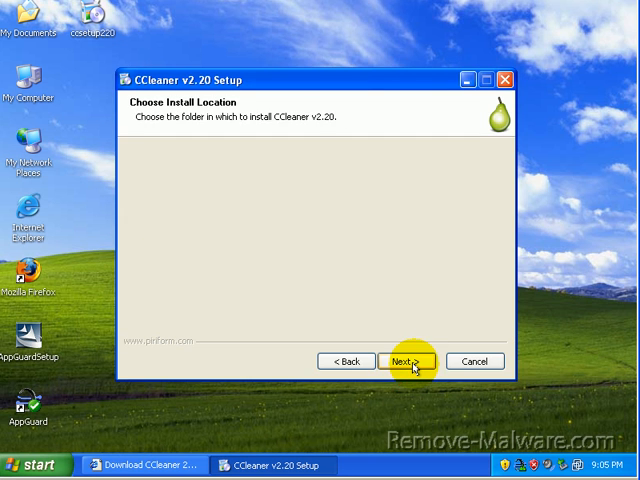
pyautogui.click(404, 361)
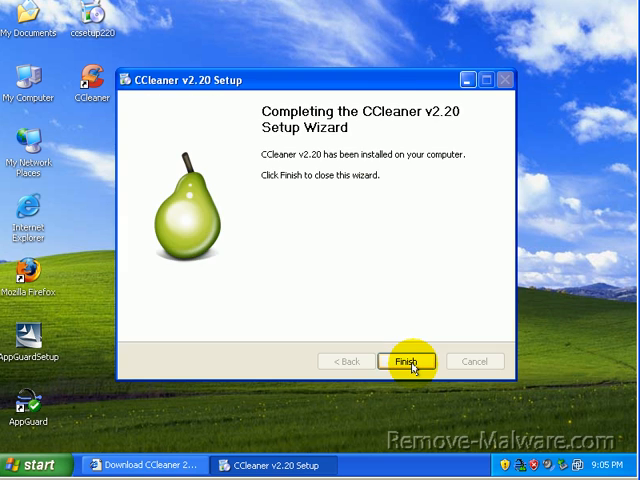
pyautogui.click(402, 361)
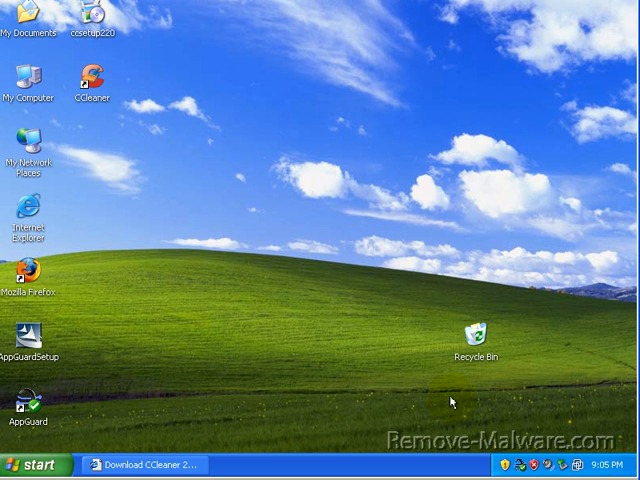
pyautogui.moveTo(120, 120)
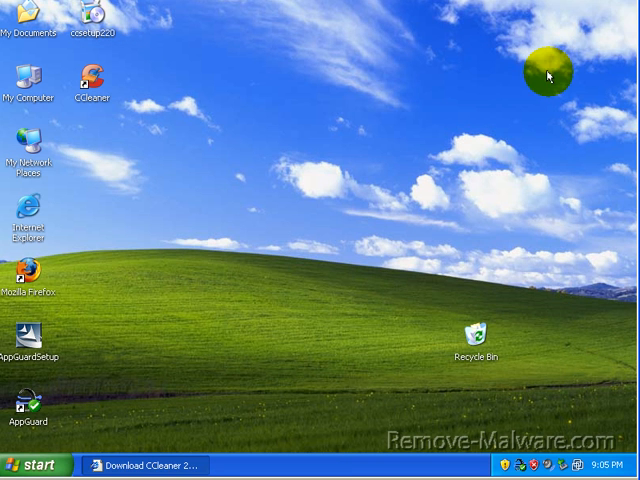
pyautogui.moveTo(487, 75)
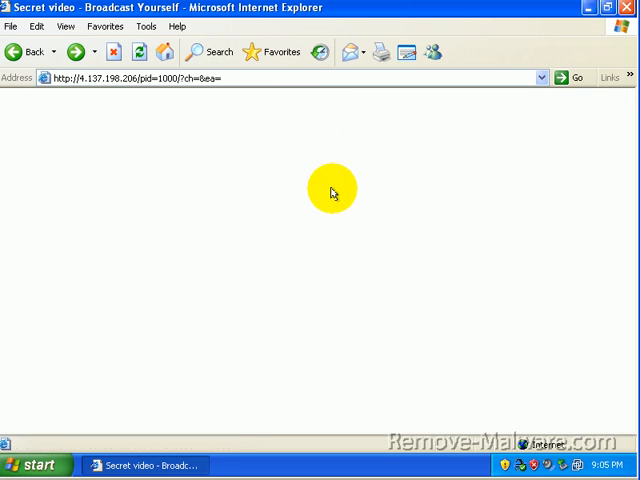
# Save mbam-setup.exe from FileHippo's Anti-Spyware section to the desktop, then close Internet Explorer.
pyautogui.click(76, 52)
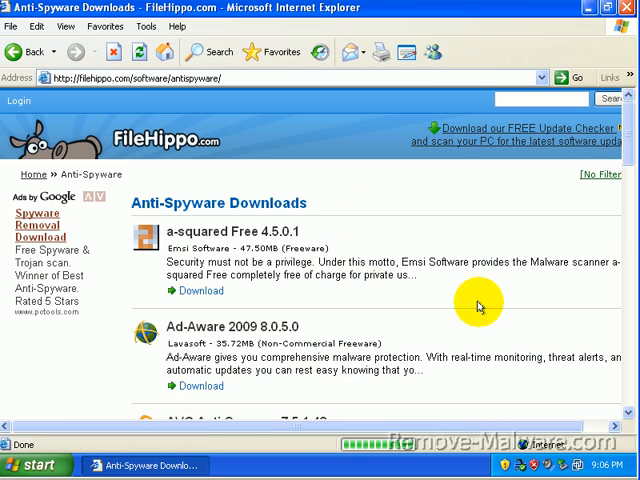
pyautogui.scroll(-3)
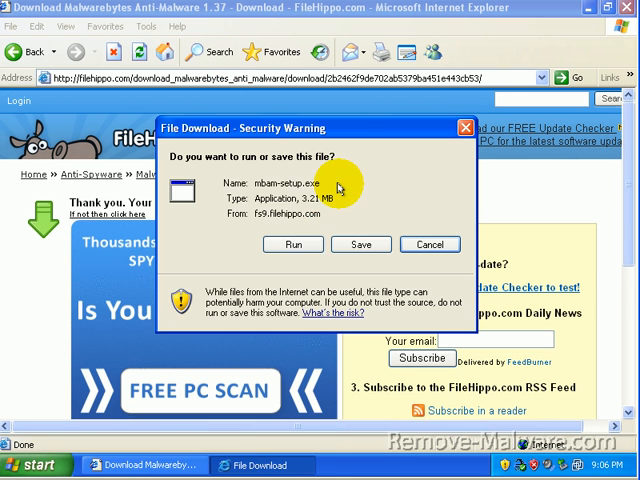
pyautogui.click(360, 244)
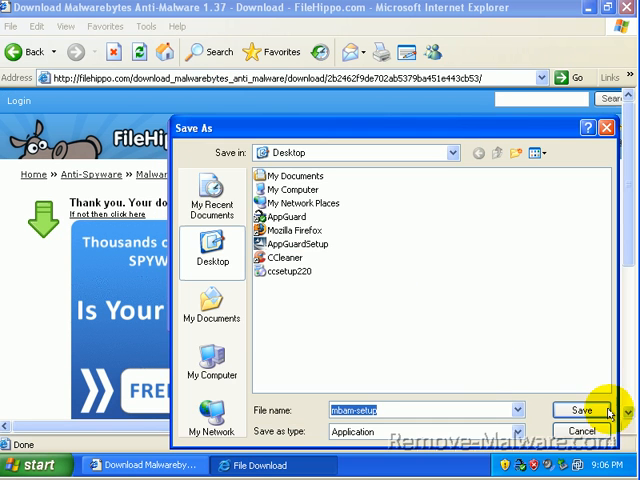
pyautogui.click(581, 410)
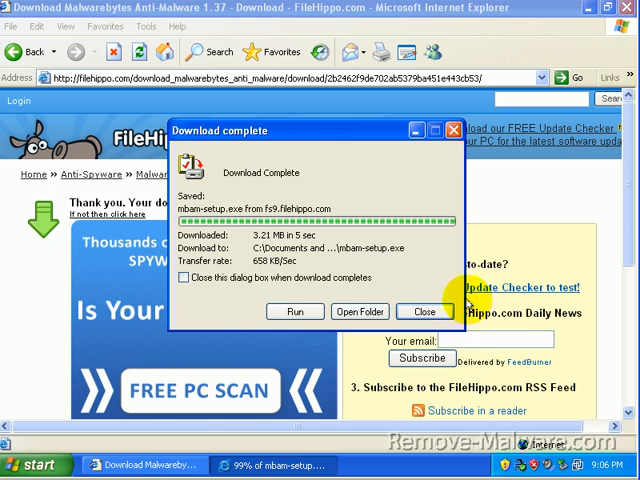
pyautogui.click(425, 311)
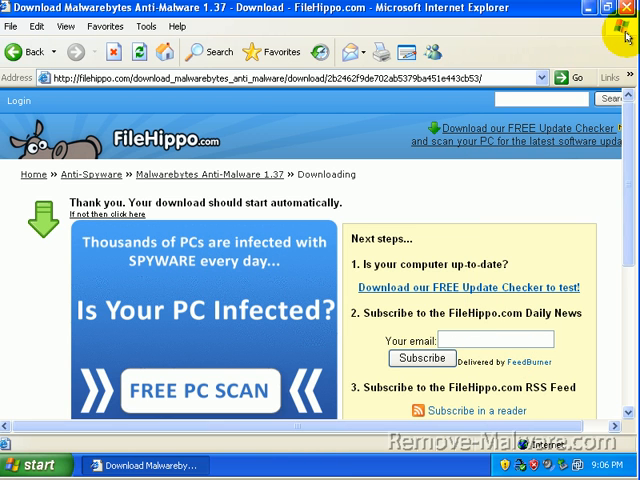
pyautogui.click(627, 10)
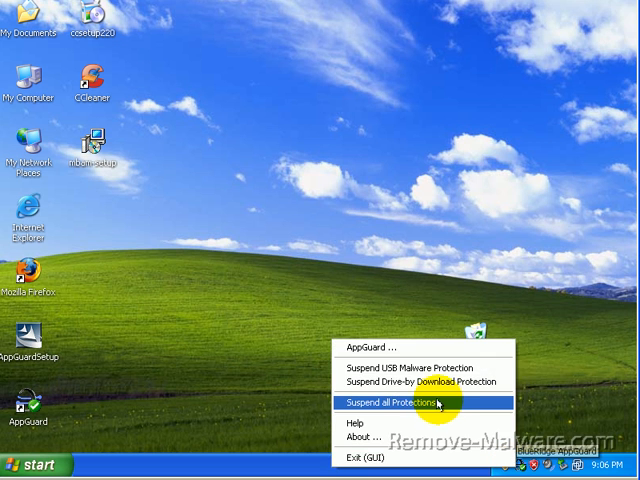
# Suspend AppGuard protections, launch mbam-setup and accept the license agreement.
pyautogui.click(400, 404)
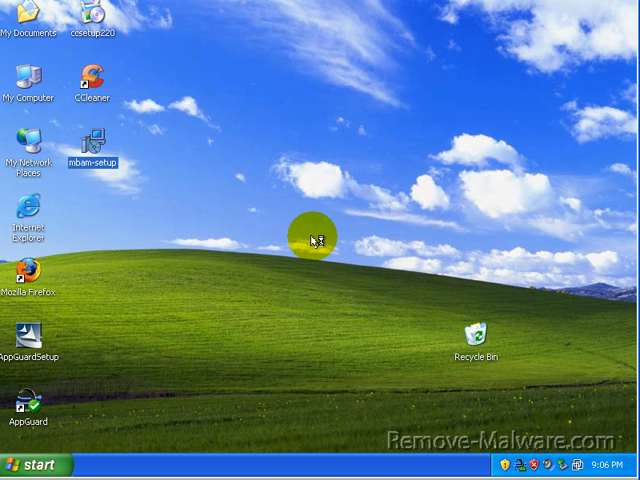
pyautogui.doubleClick(95, 150)
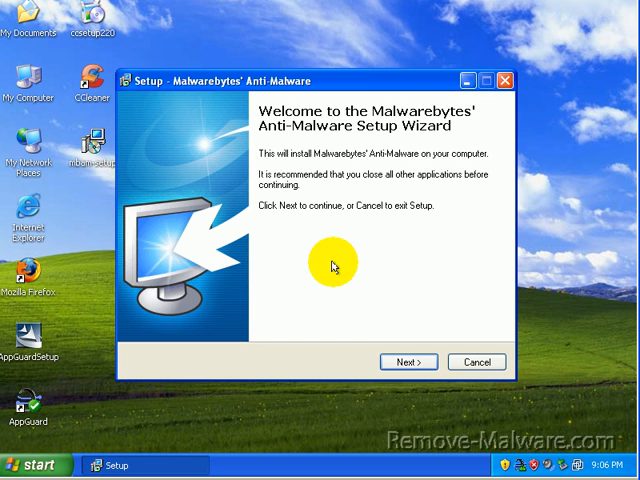
pyautogui.click(408, 362)
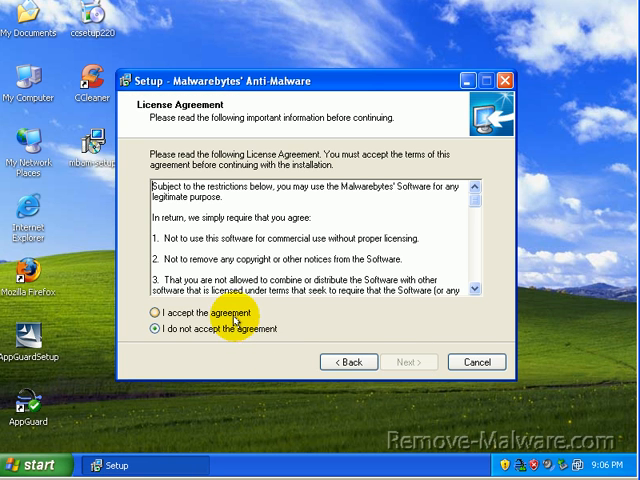
pyautogui.click(389, 362)
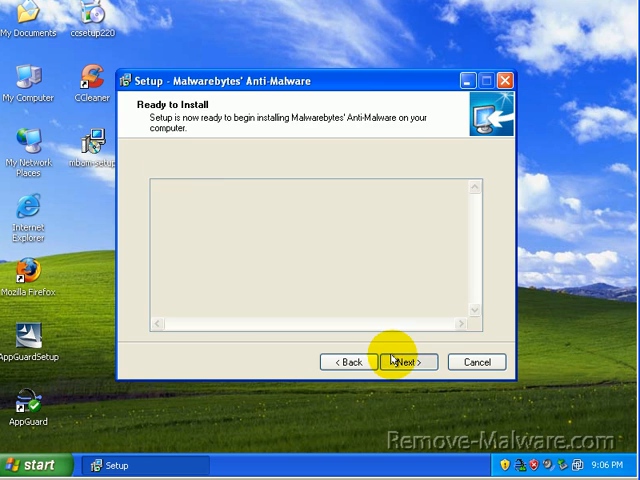
# Install Malwarebytes' Anti-Malware and finish the wizard without launching the program.
pyautogui.click(392, 362)
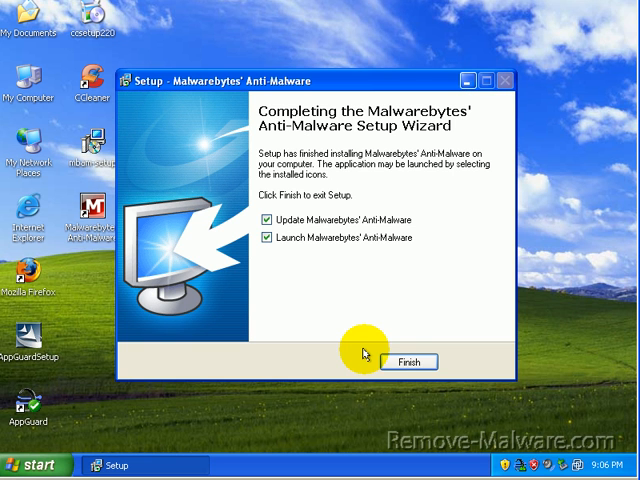
pyautogui.click(266, 237)
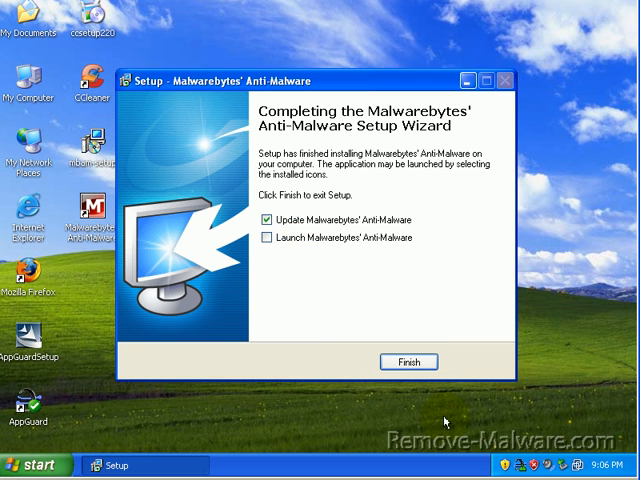
pyautogui.click(408, 361)
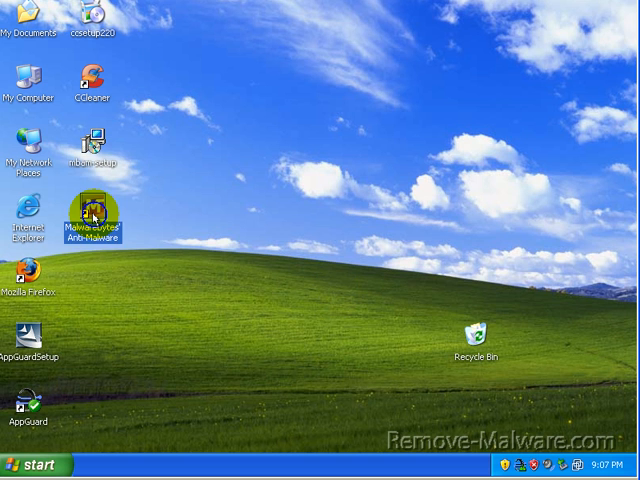
pyautogui.moveTo(170, 210)
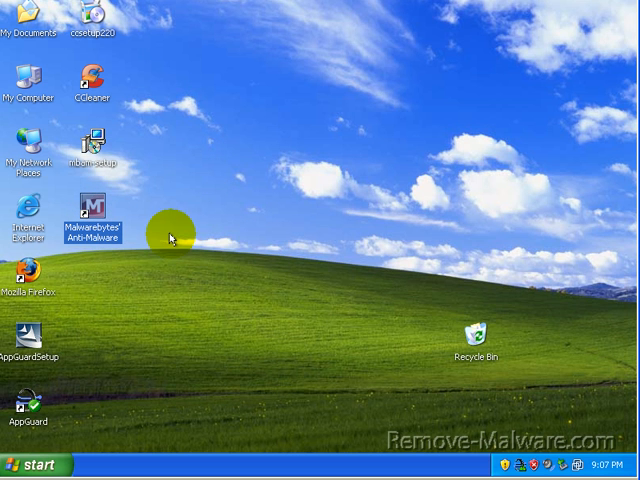
pyautogui.moveTo(168, 240)
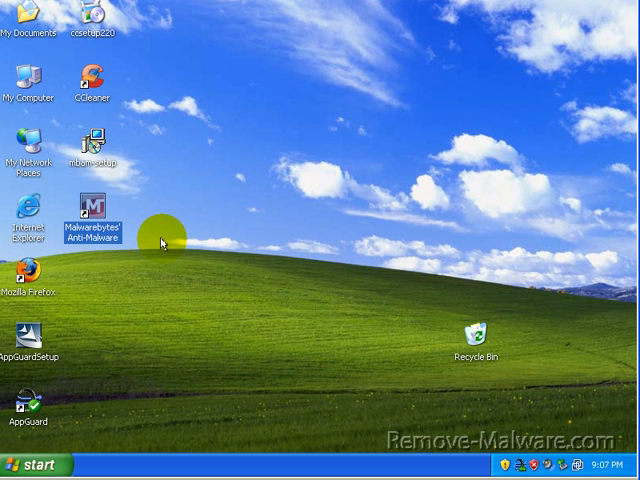
pyautogui.moveTo(130, 230)
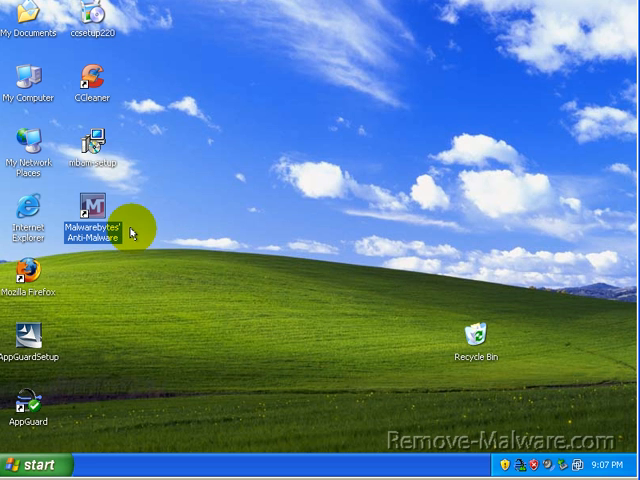
# Open Malwarebytes' Anti-Malware, check the Update tab, and return to the Scanner.
pyautogui.doubleClick(96, 218)
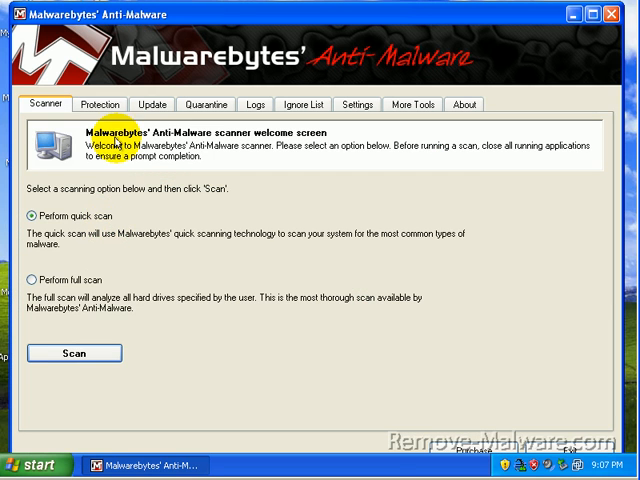
pyautogui.click(150, 104)
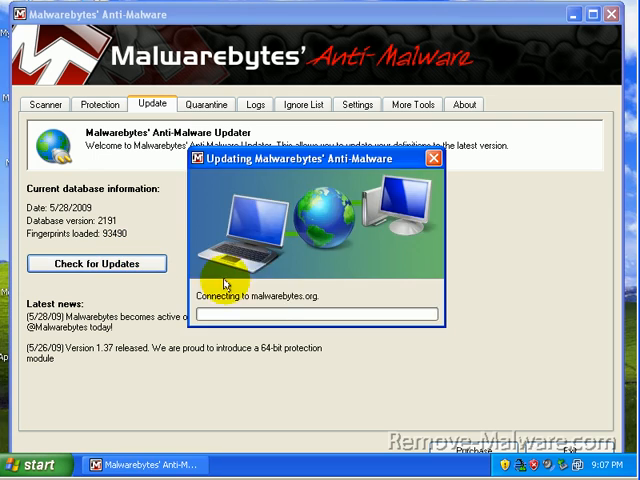
pyautogui.click(437, 163)
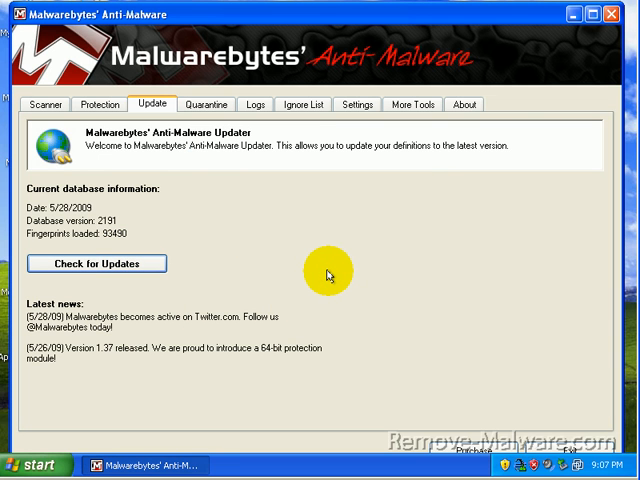
pyautogui.moveTo(145, 335)
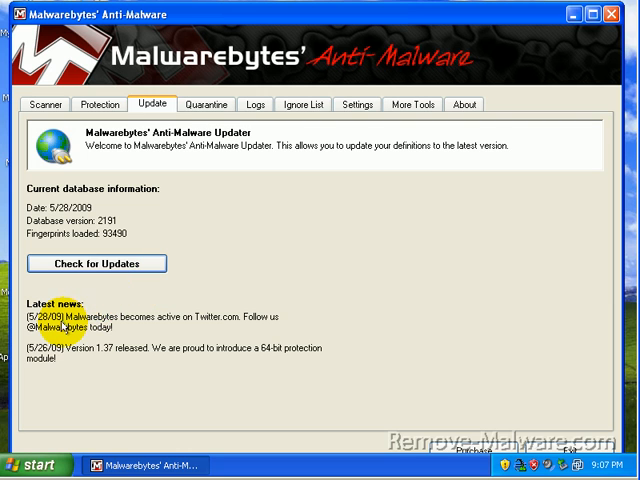
pyautogui.moveTo(255, 322)
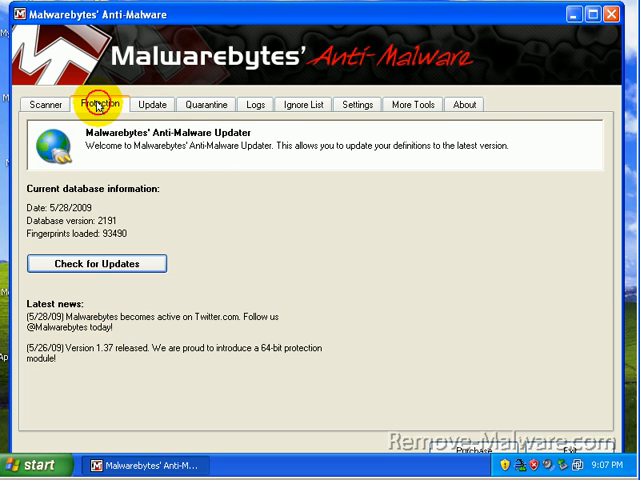
pyautogui.click(48, 104)
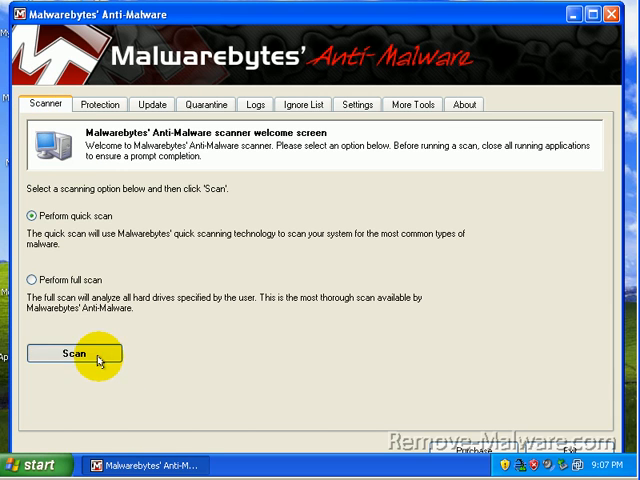
# Run a quick scan, review the three detections including xia[1].exe, then exit.
pyautogui.click(65, 352)
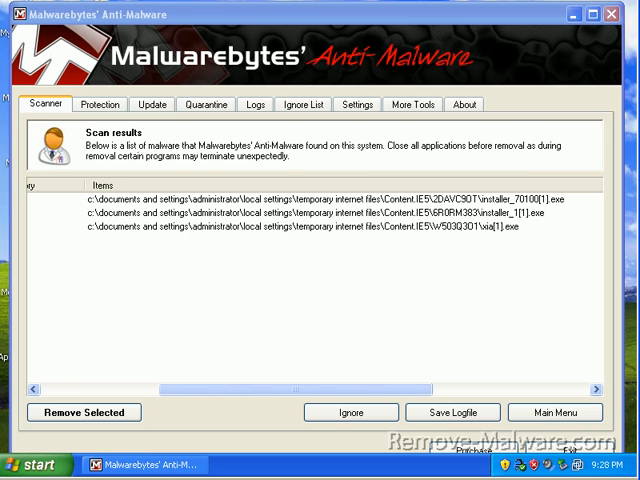
pyautogui.moveTo(405, 85)
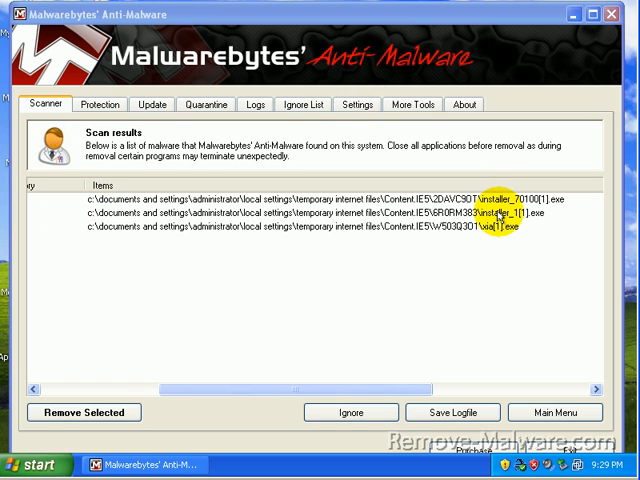
pyautogui.moveTo(442, 423)
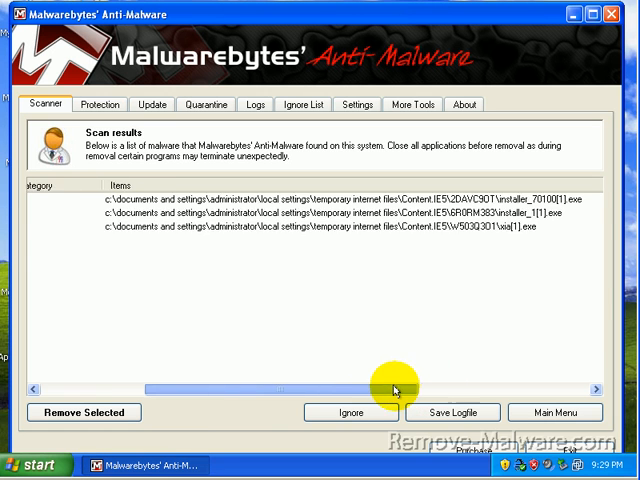
pyautogui.moveTo(390, 390); pyautogui.dragTo(280, 390)
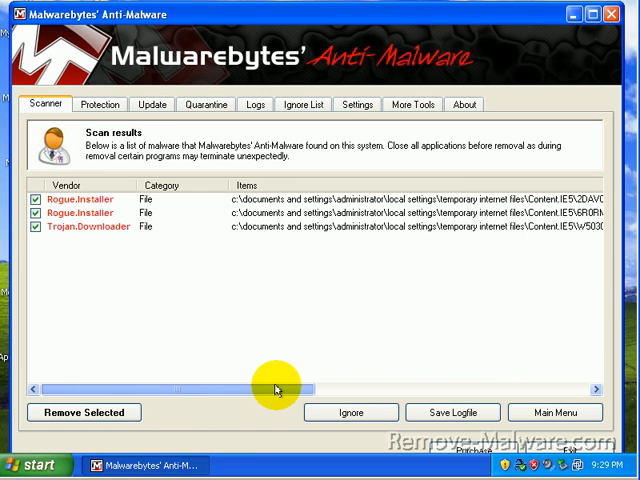
pyautogui.moveTo(280, 390); pyautogui.dragTo(460, 390)
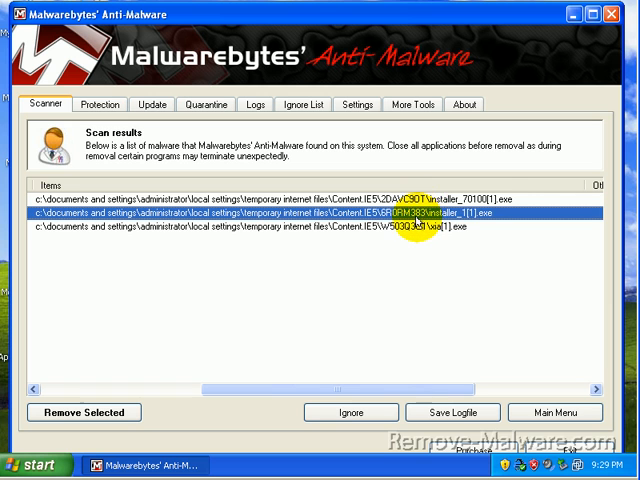
pyautogui.click(300, 234)
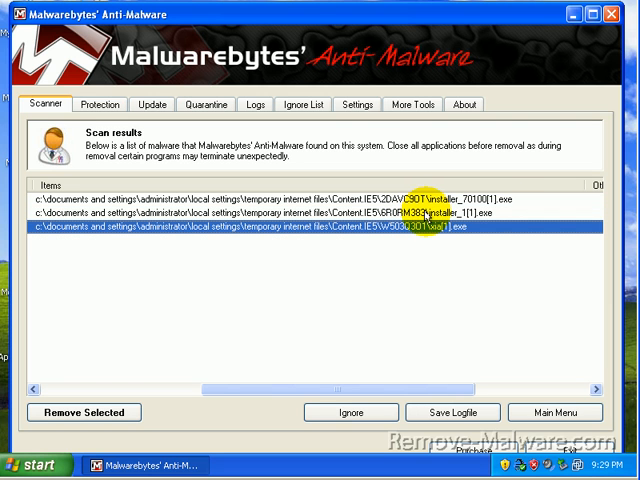
pyautogui.click(626, 11)
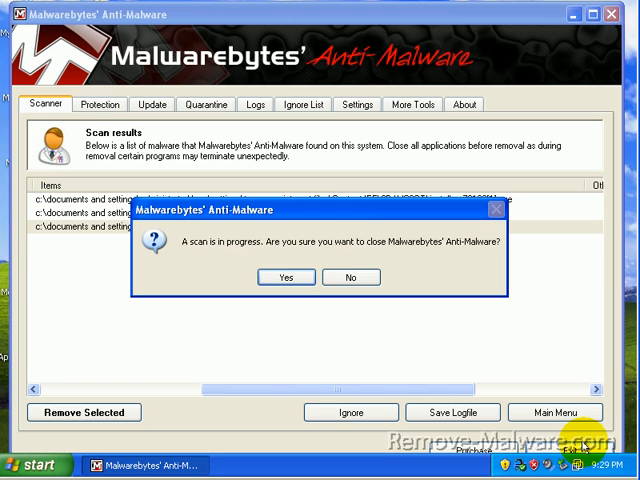
pyautogui.moveTo(285, 277)
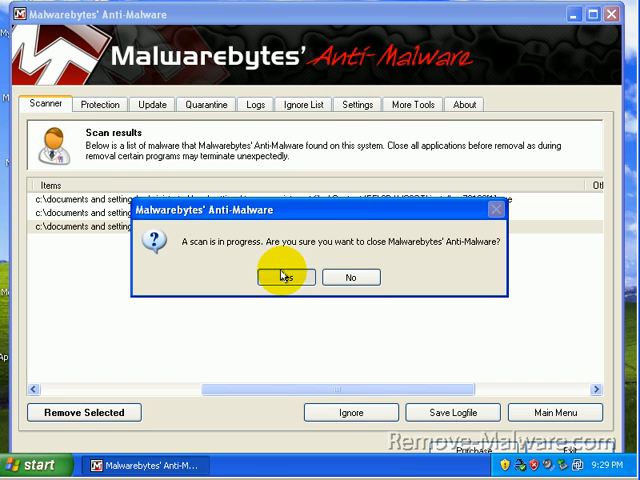
# Dismiss the scan prompt, view guarded apps, cancel adding a program, then check Settings and the empty Status list.
pyautogui.click(283, 277)
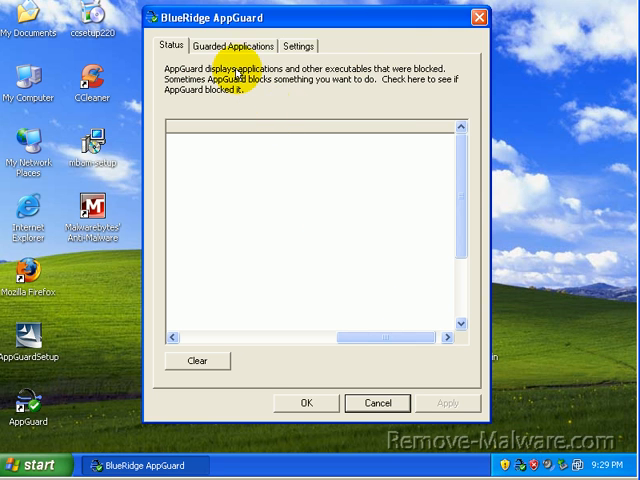
pyautogui.click(237, 46)
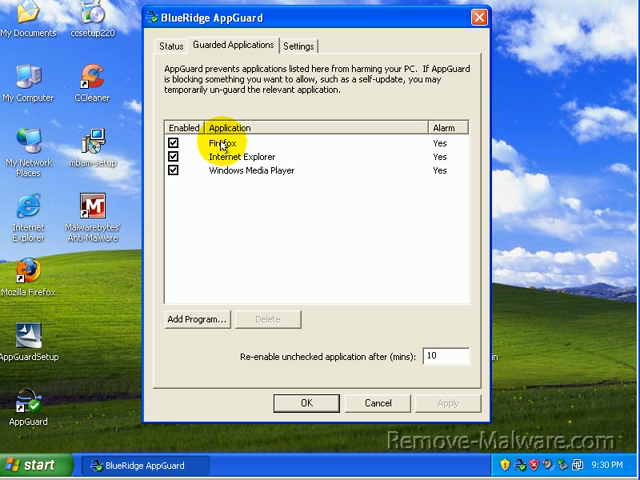
pyautogui.moveTo(230, 156)
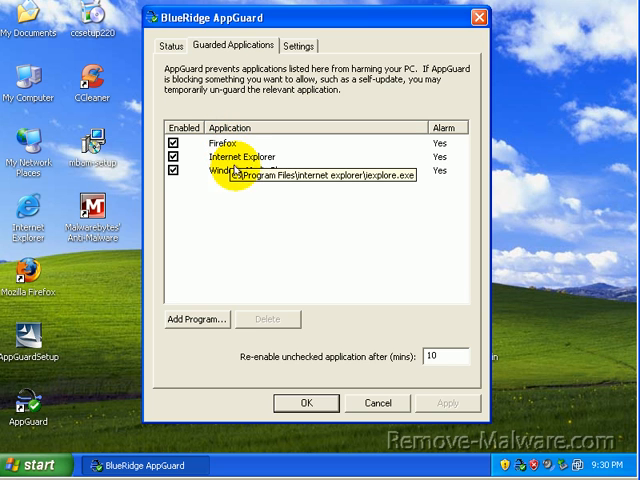
pyautogui.moveTo(398, 300)
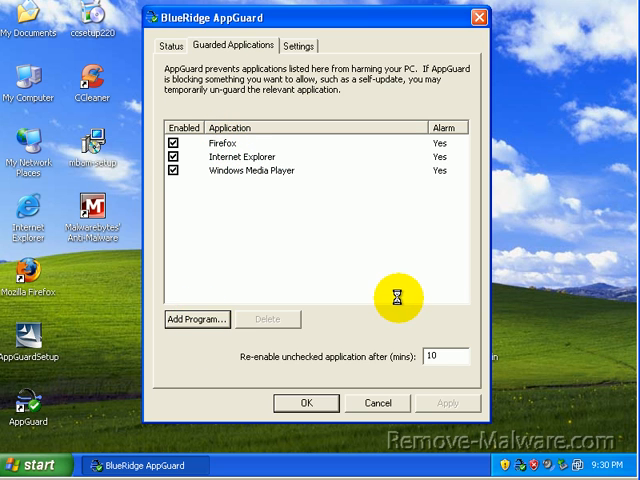
pyautogui.click(197, 319)
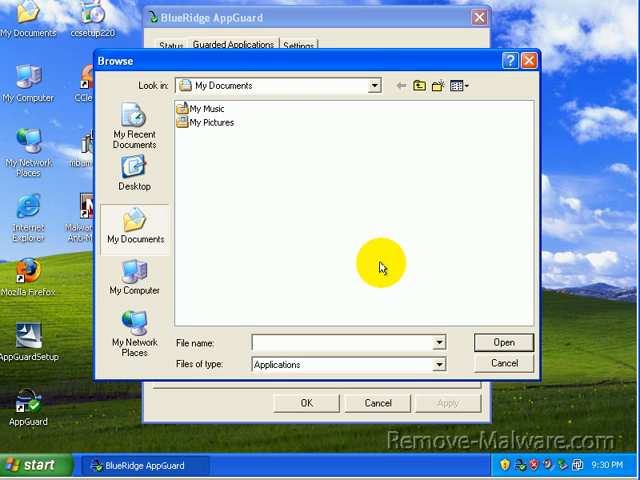
pyautogui.moveTo(357, 78)
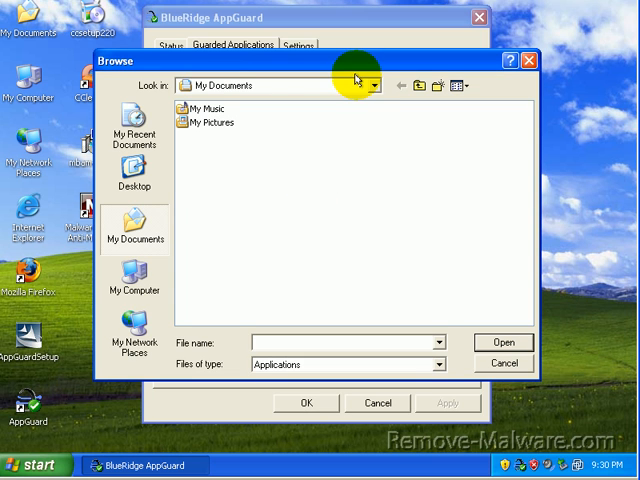
pyautogui.click(377, 85)
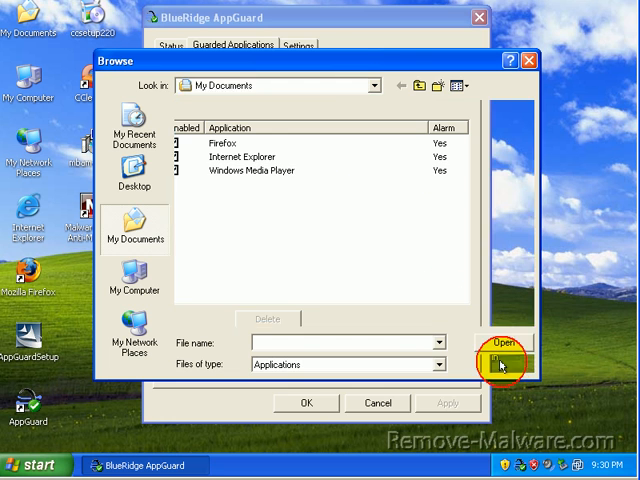
pyautogui.click(377, 402)
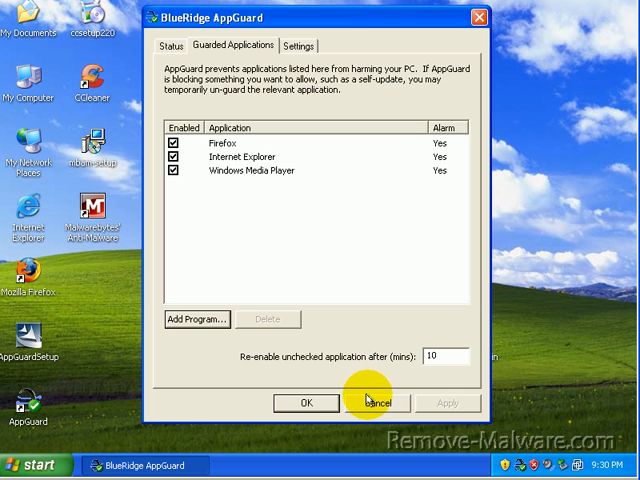
pyautogui.moveTo(300, 45)
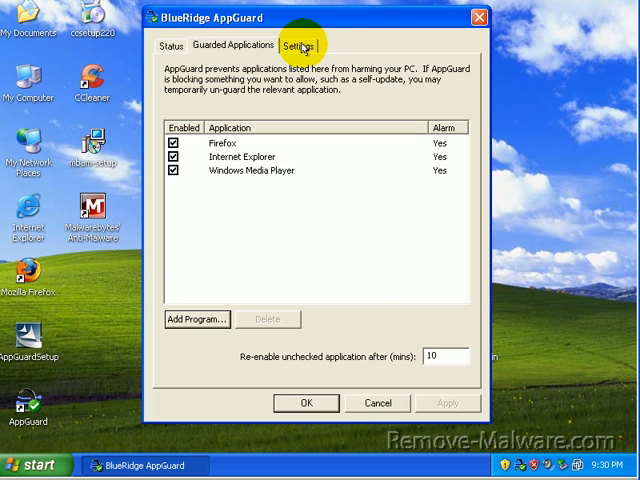
pyautogui.click(296, 45)
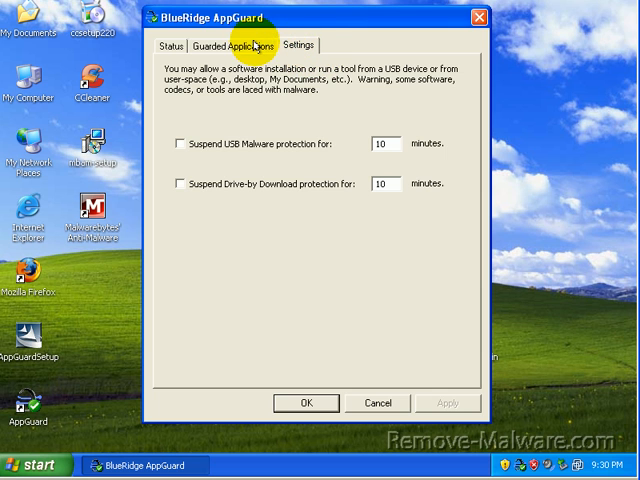
pyautogui.click(178, 46)
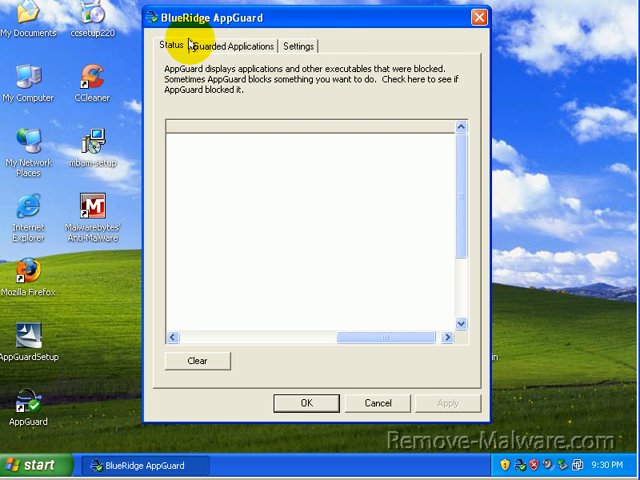
pyautogui.moveTo(300, 210)
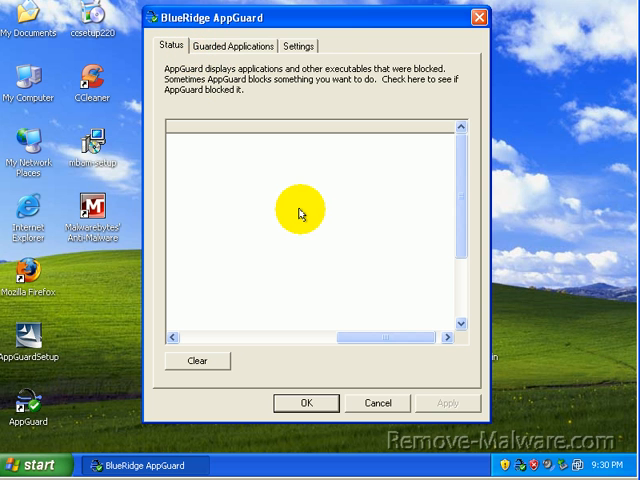
pyautogui.moveTo(374, 402)
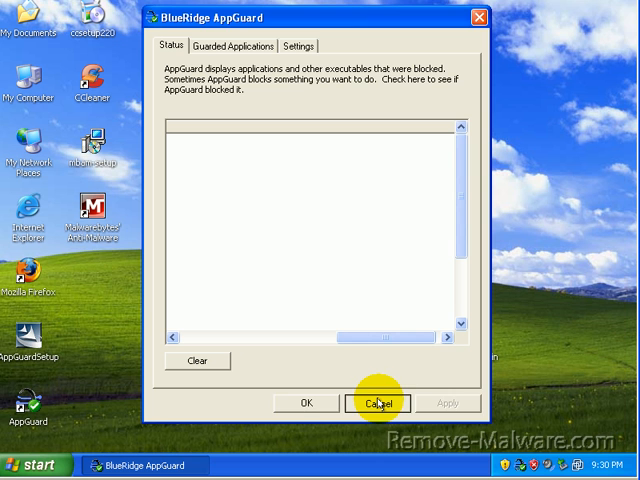
# Close AppGuard without saving and launch Internet Explorer from the desktop icon.
pyautogui.click(378, 402)
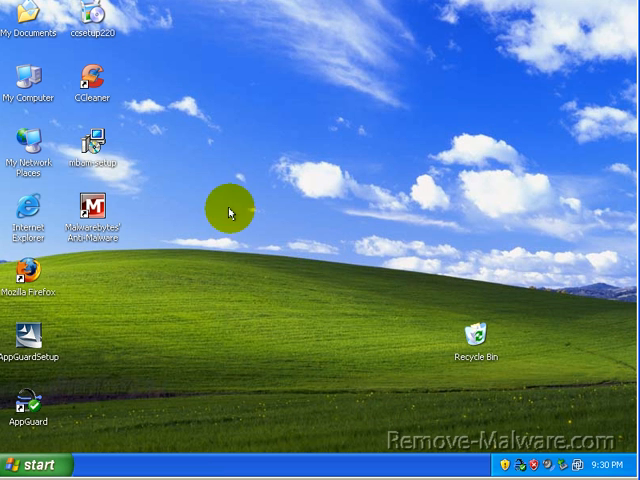
pyautogui.moveTo(12, 283)
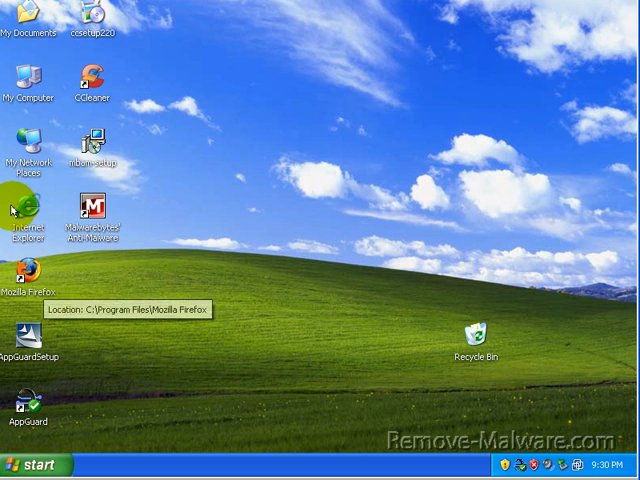
pyautogui.moveTo(220, 110)
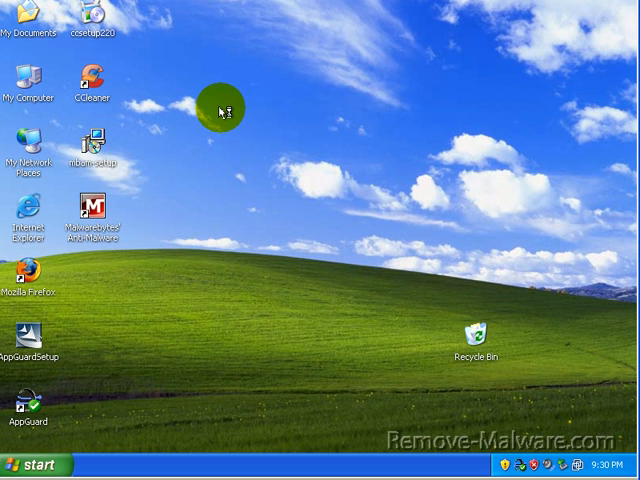
pyautogui.doubleClick(30, 218)
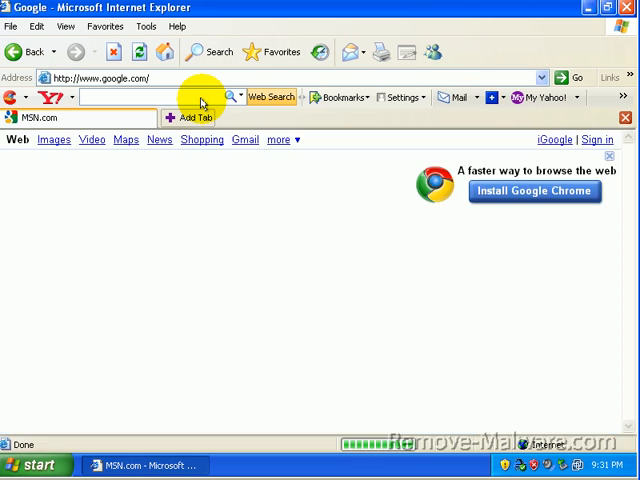
# Search Google for 'appguard' and open the 'AppGuard - Blue Ridge Networks' result.
pyautogui.write('appguard')
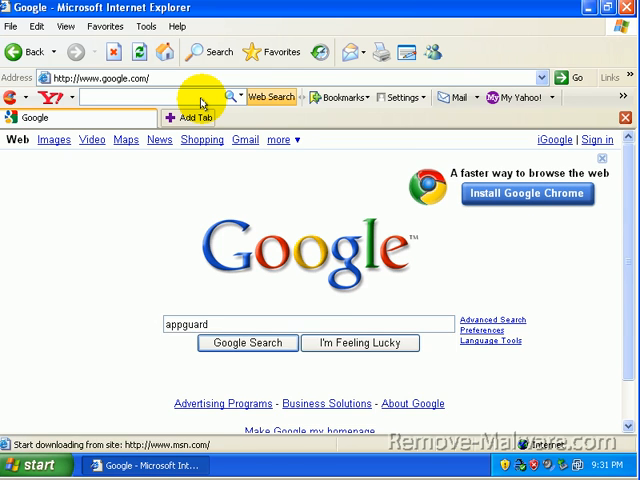
pyautogui.click(246, 343)
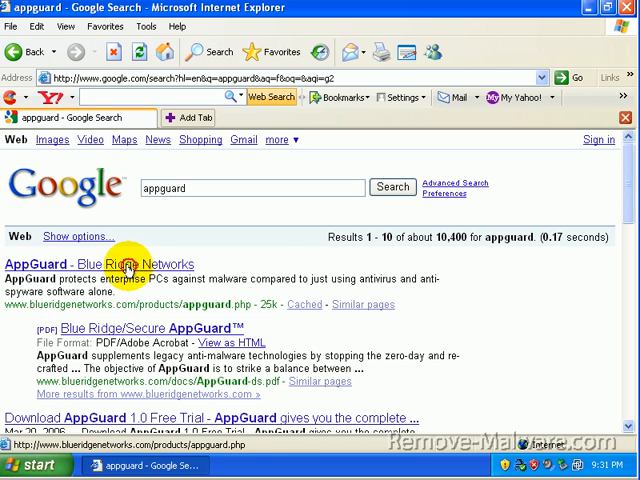
pyautogui.click(103, 264)
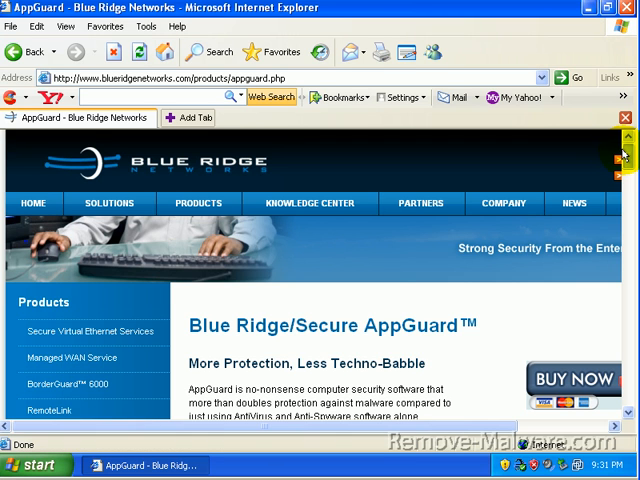
# Scroll the AppGuard product page down to its Downloads section, then close Internet Explorer.
pyautogui.scroll(-3)
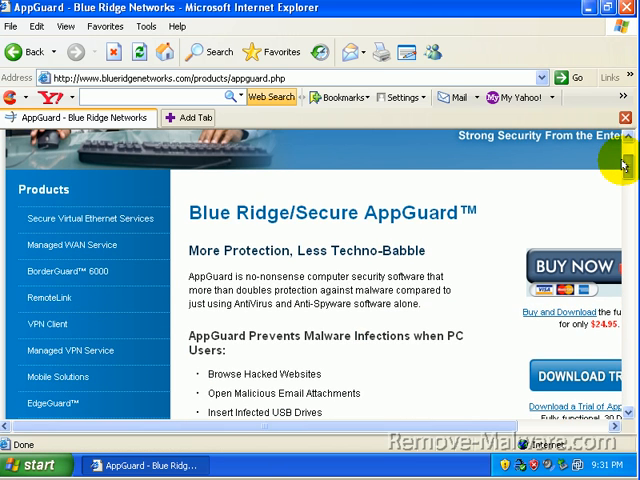
pyautogui.moveTo(490, 425)
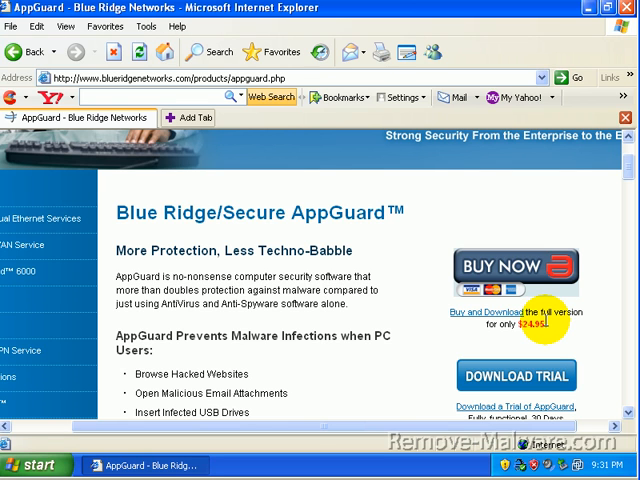
pyautogui.moveTo(620, 165)
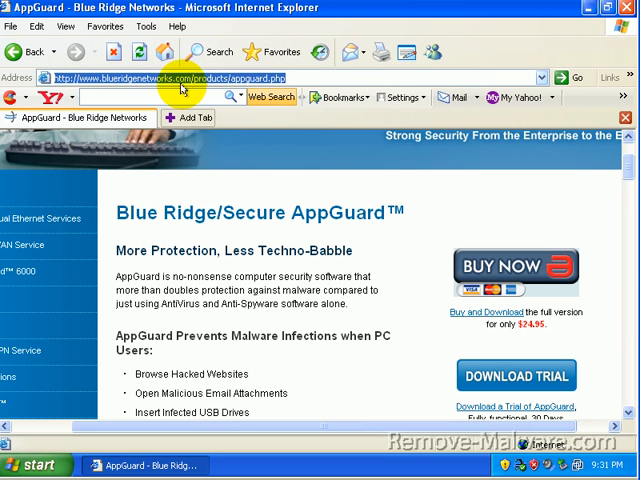
pyautogui.moveTo(262, 97)
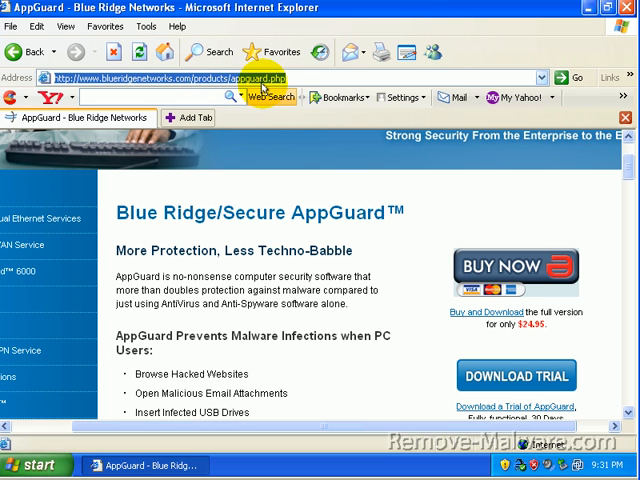
pyautogui.moveTo(484, 168)
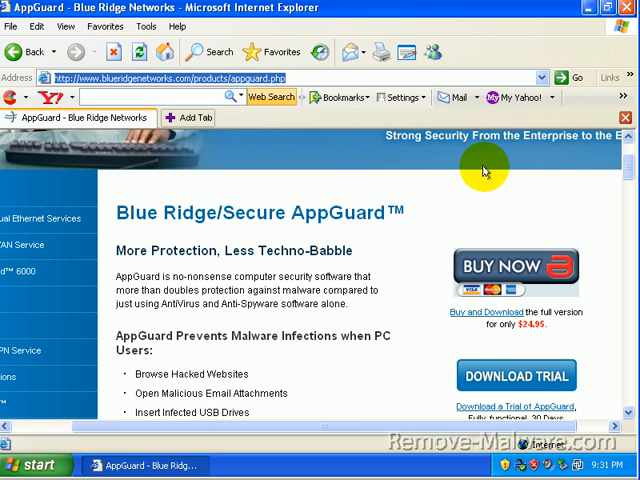
pyautogui.scroll(-3)
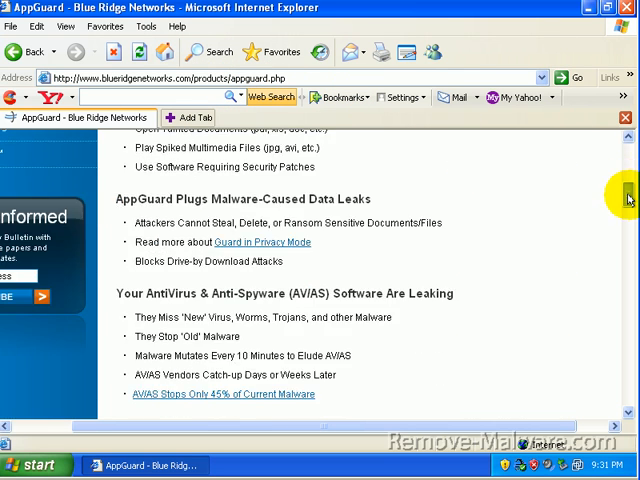
pyautogui.scroll(-3)
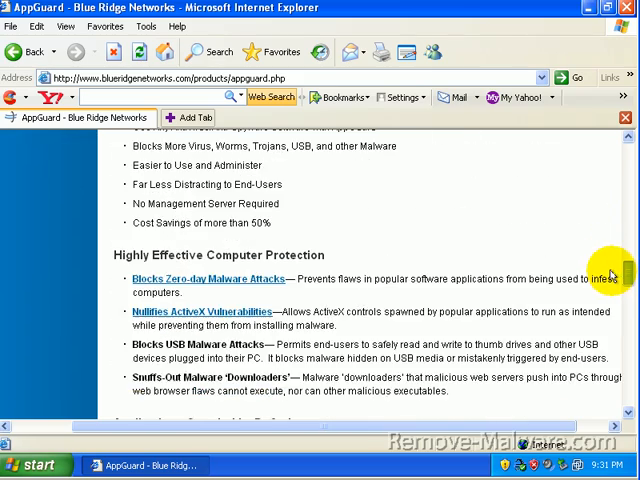
pyautogui.scroll(-3)
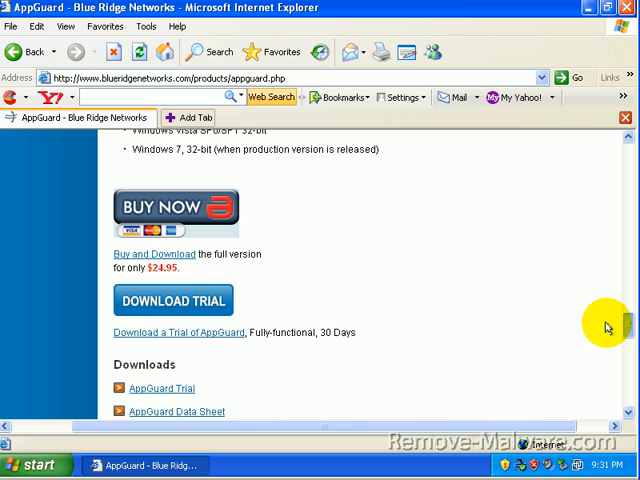
pyautogui.scroll(-3)
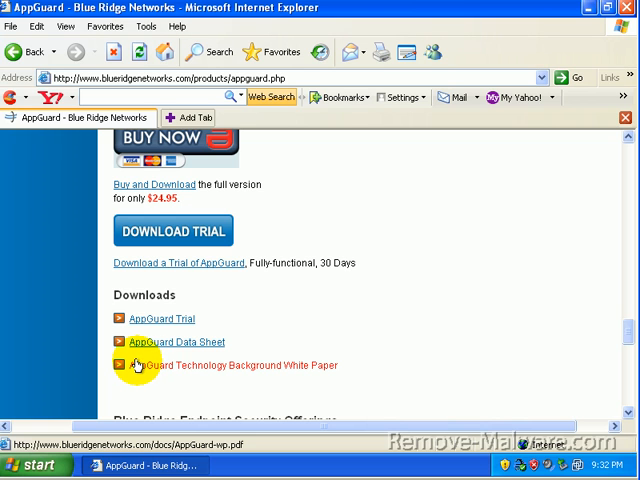
pyautogui.moveTo(599, 344)
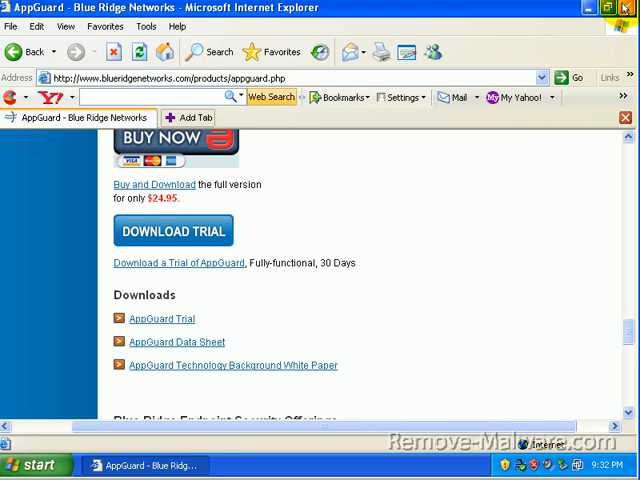
pyautogui.click(610, 8)
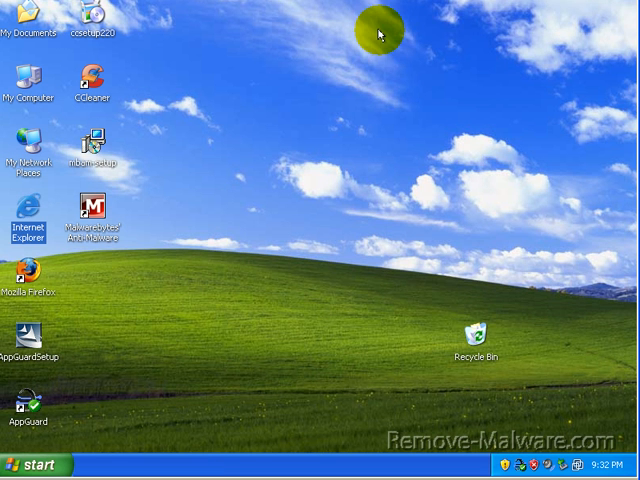
pyautogui.moveTo(345, 45)
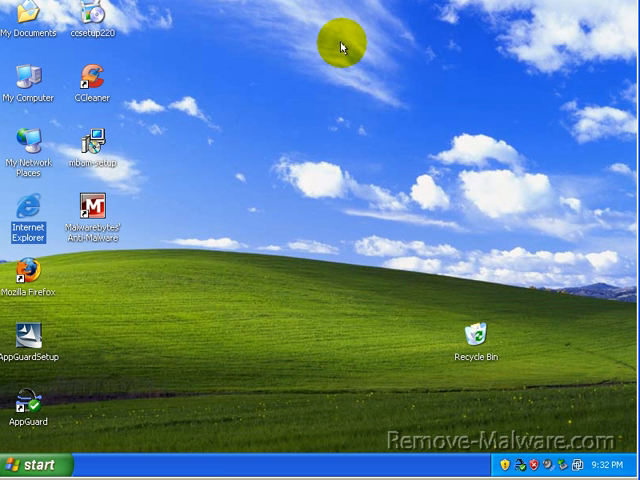